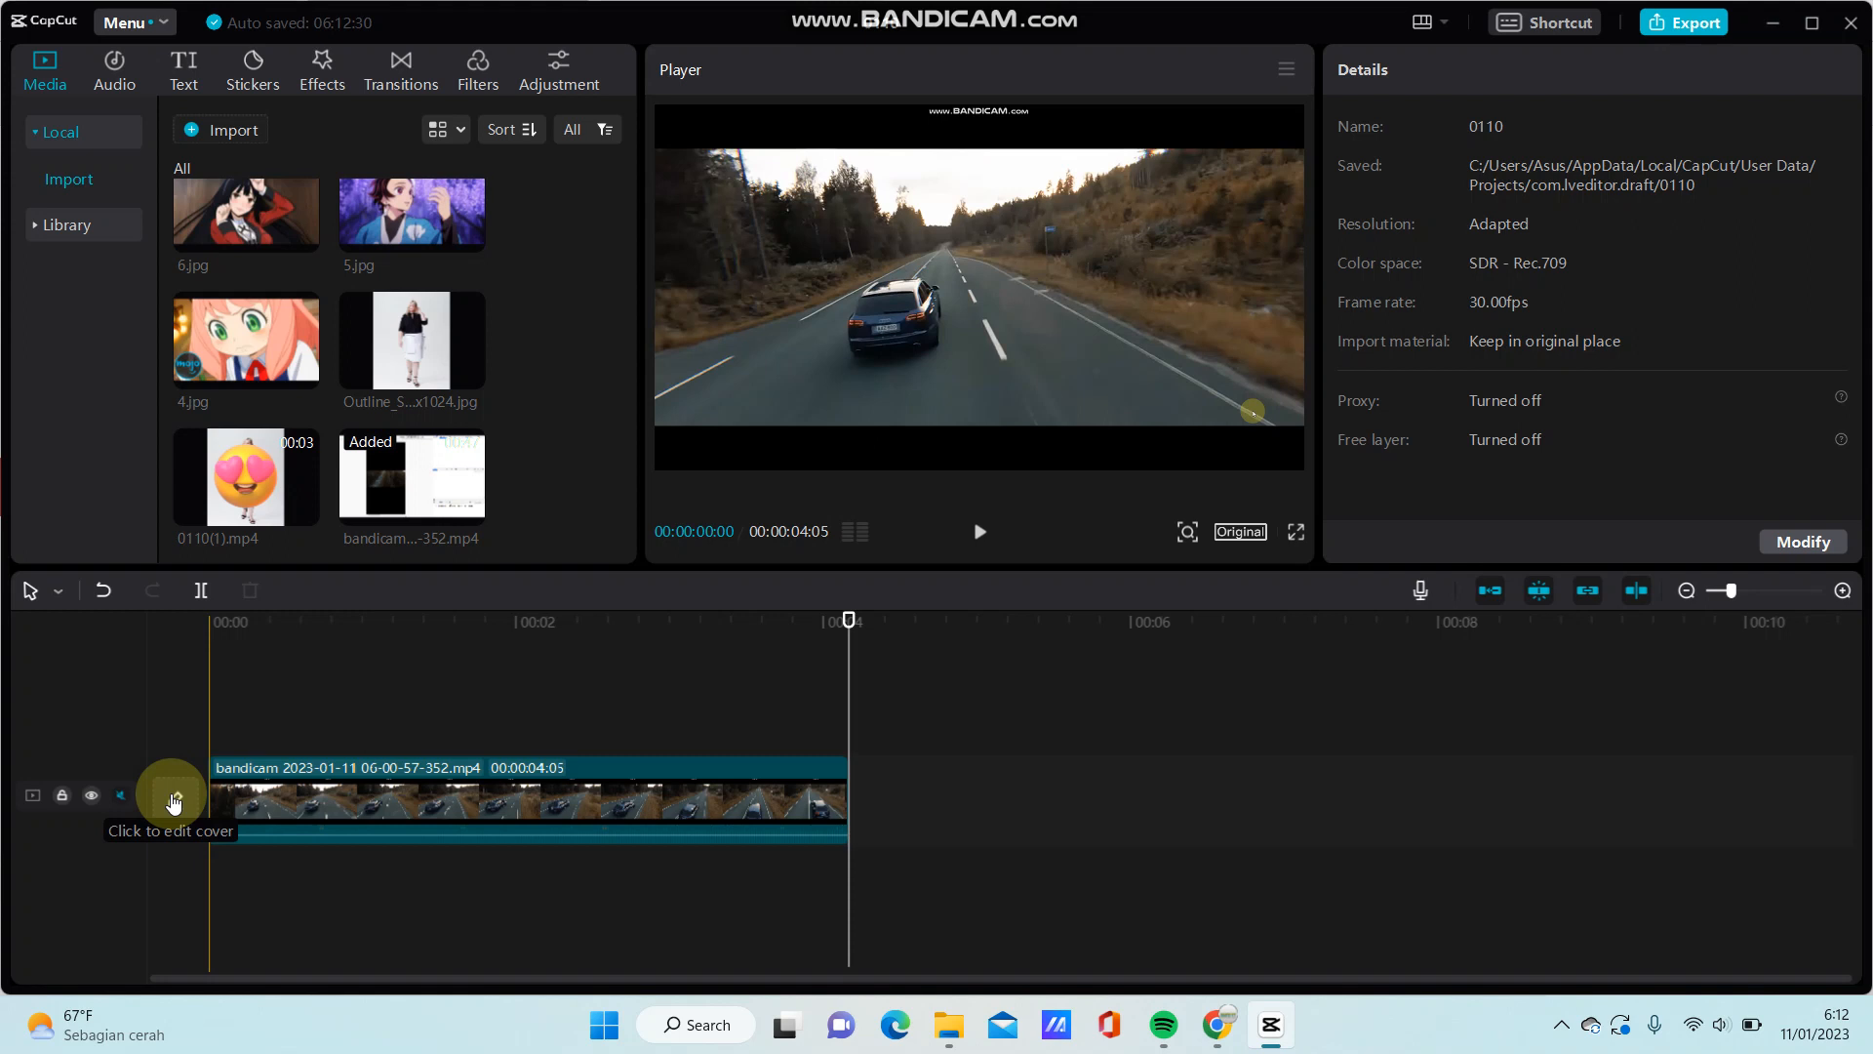
mouse_move(202, 705)
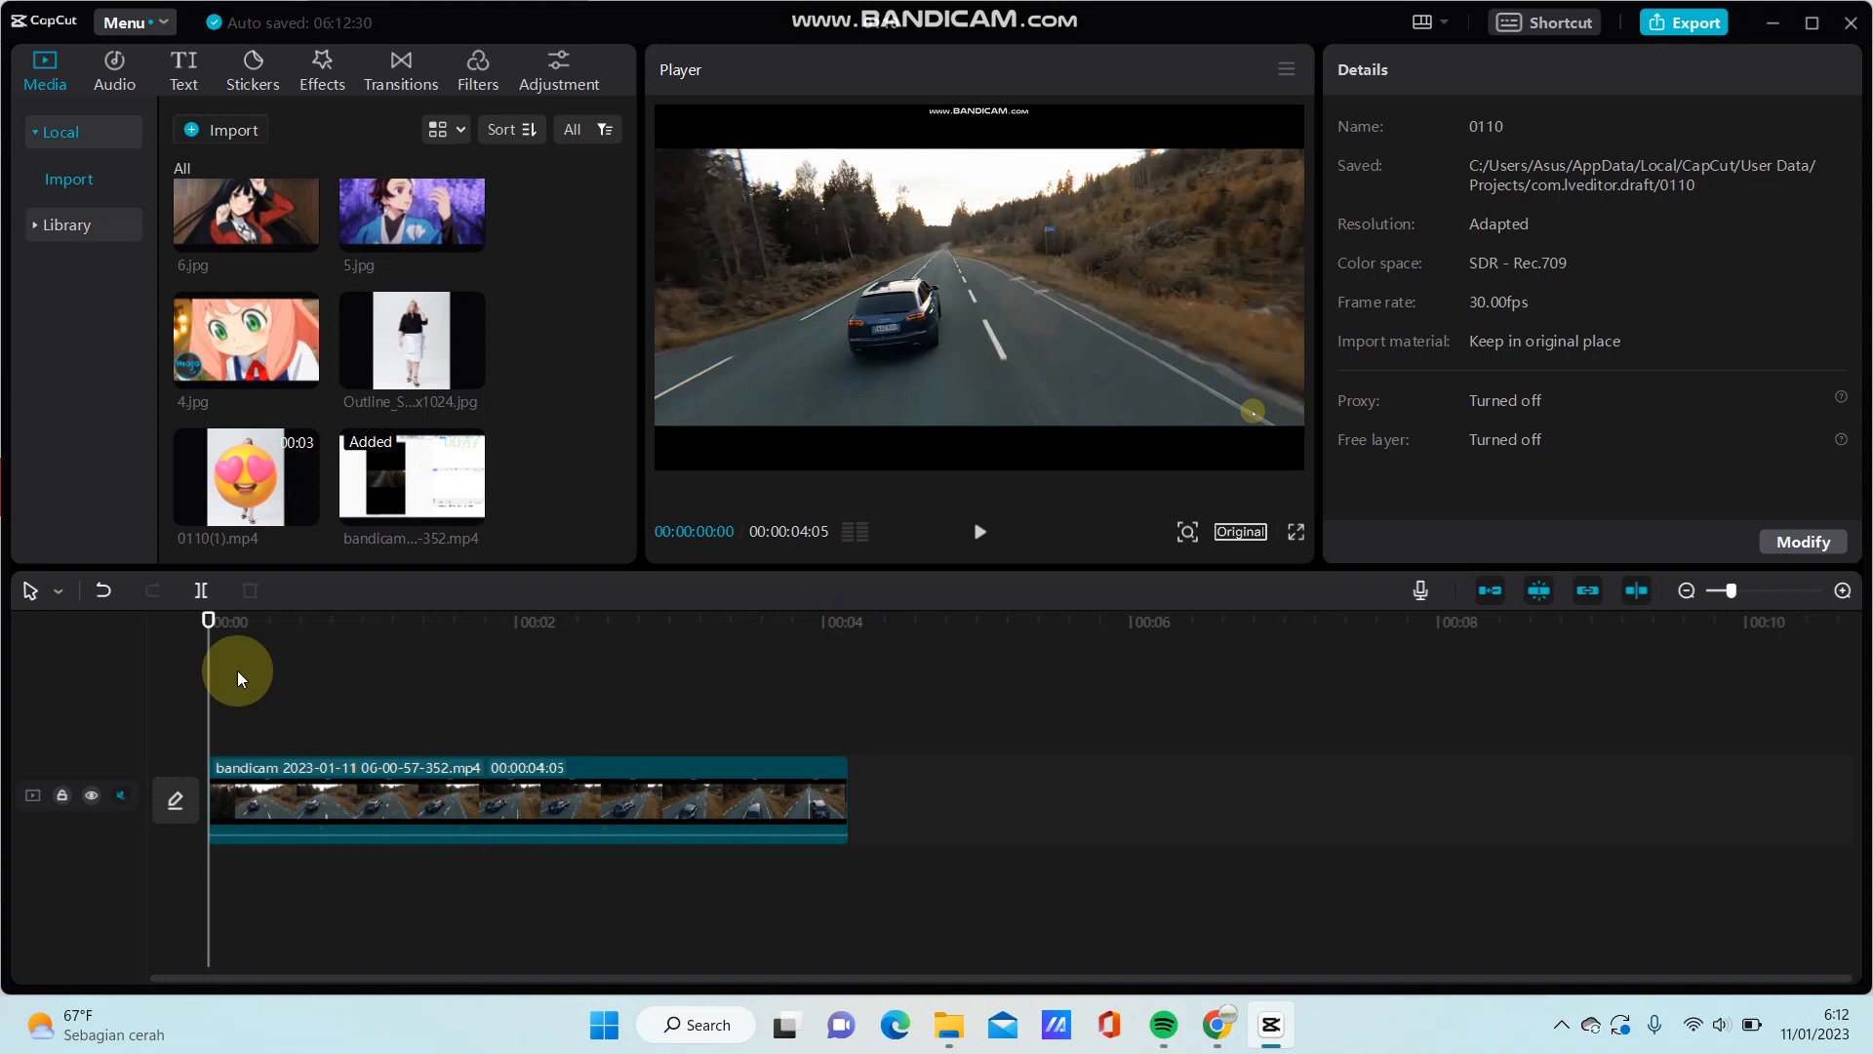
mouse_move(855, 388)
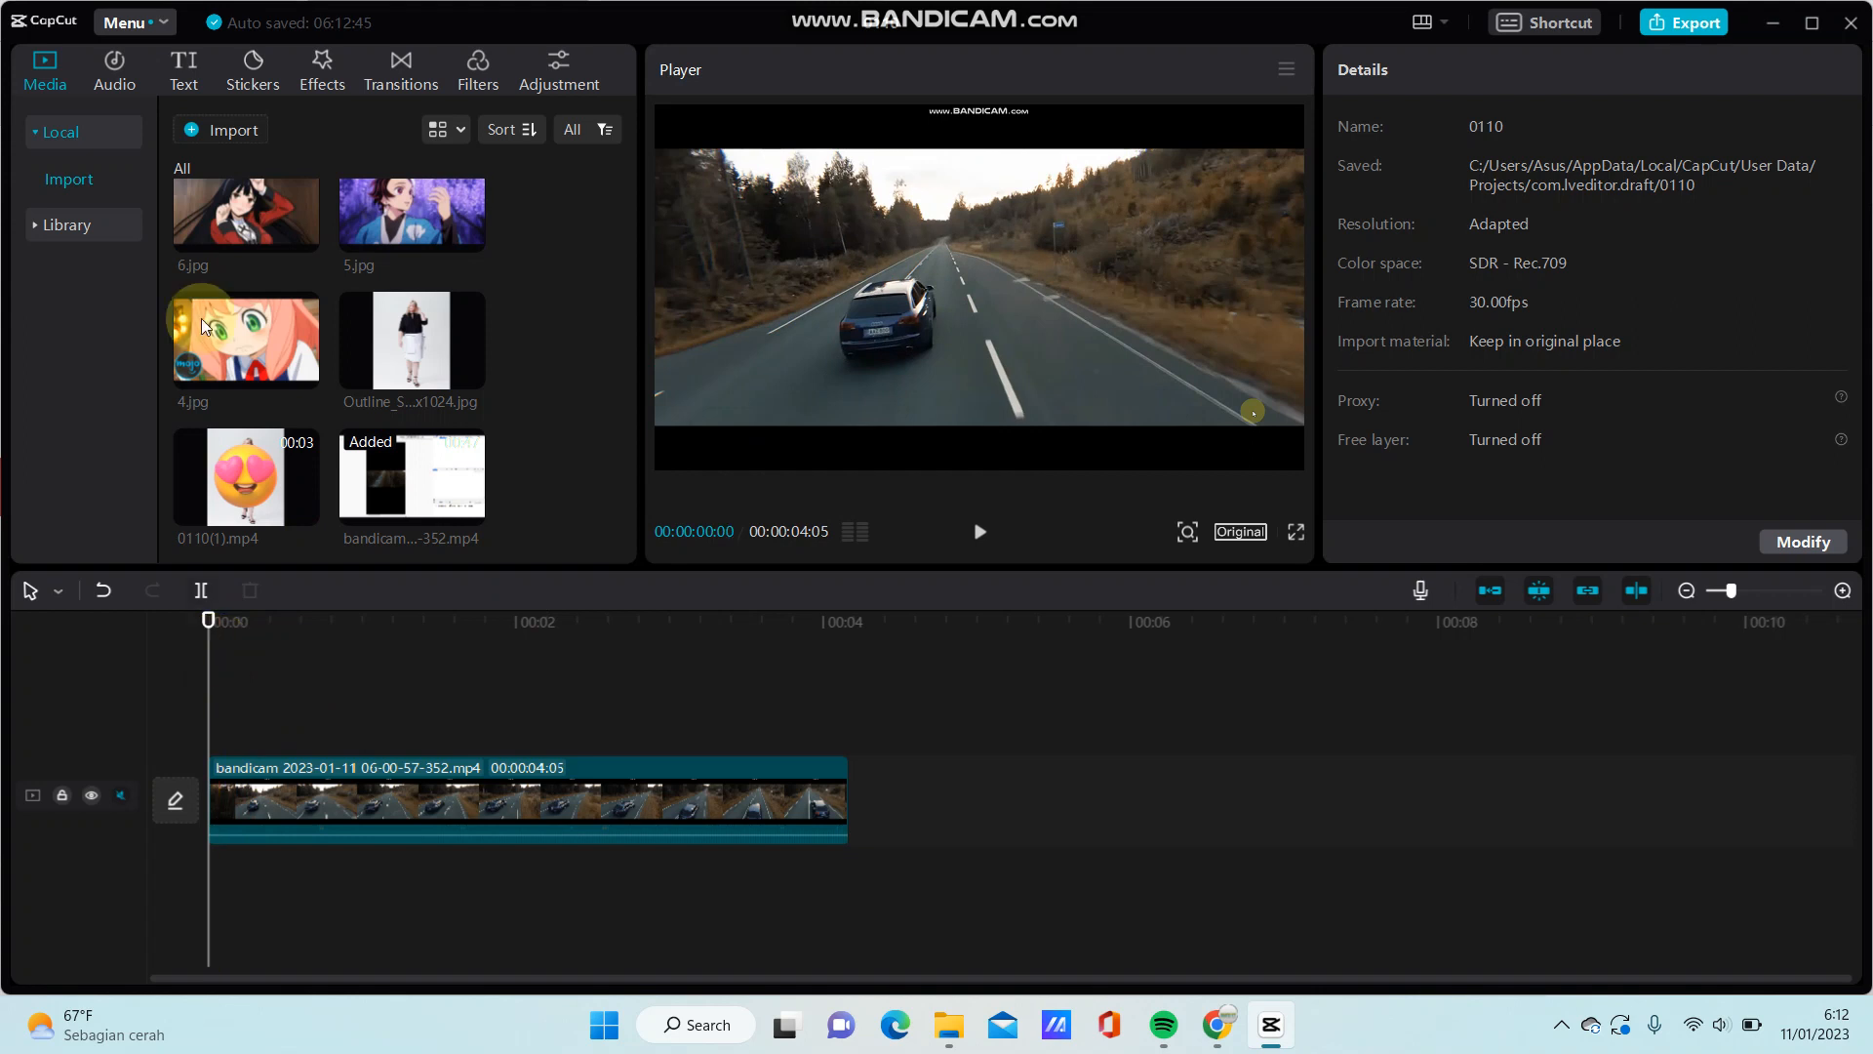
mouse_move(182, 71)
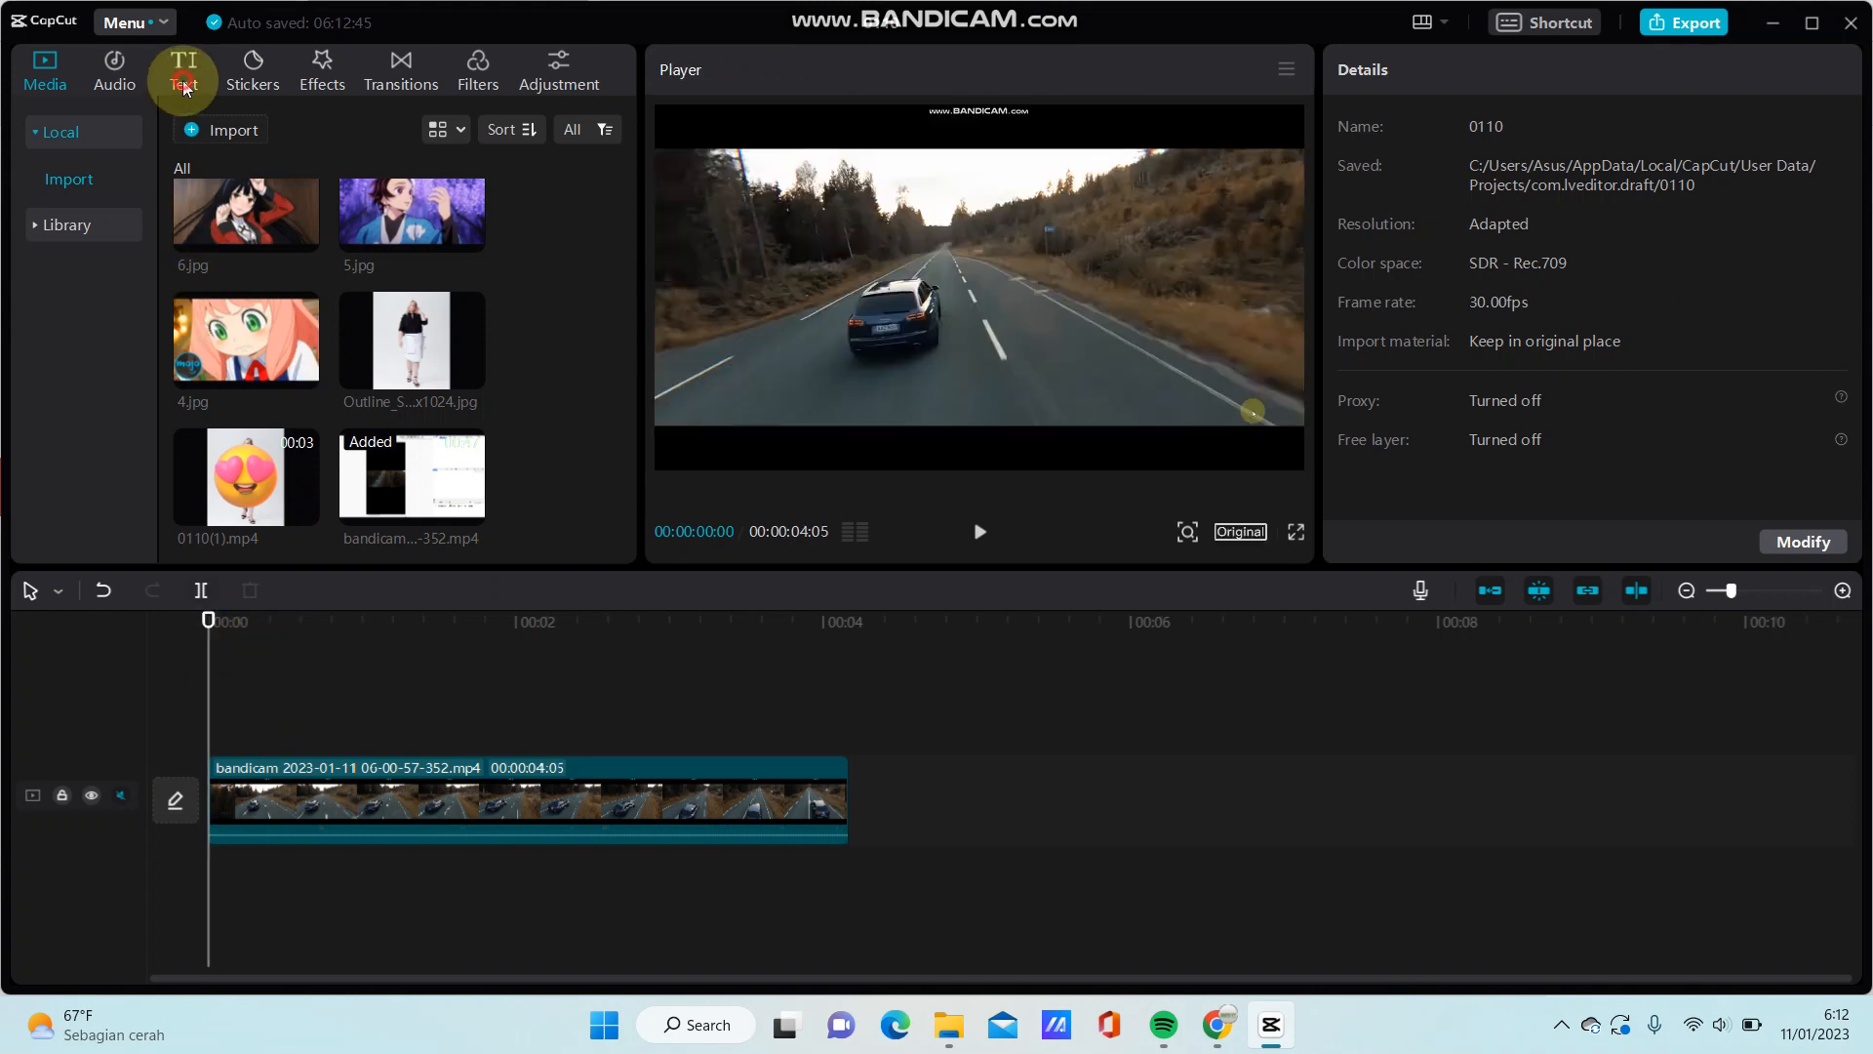
Add a Default text layer reading 'car' and restyle it with the yellow outlined preset
left_click(182, 71)
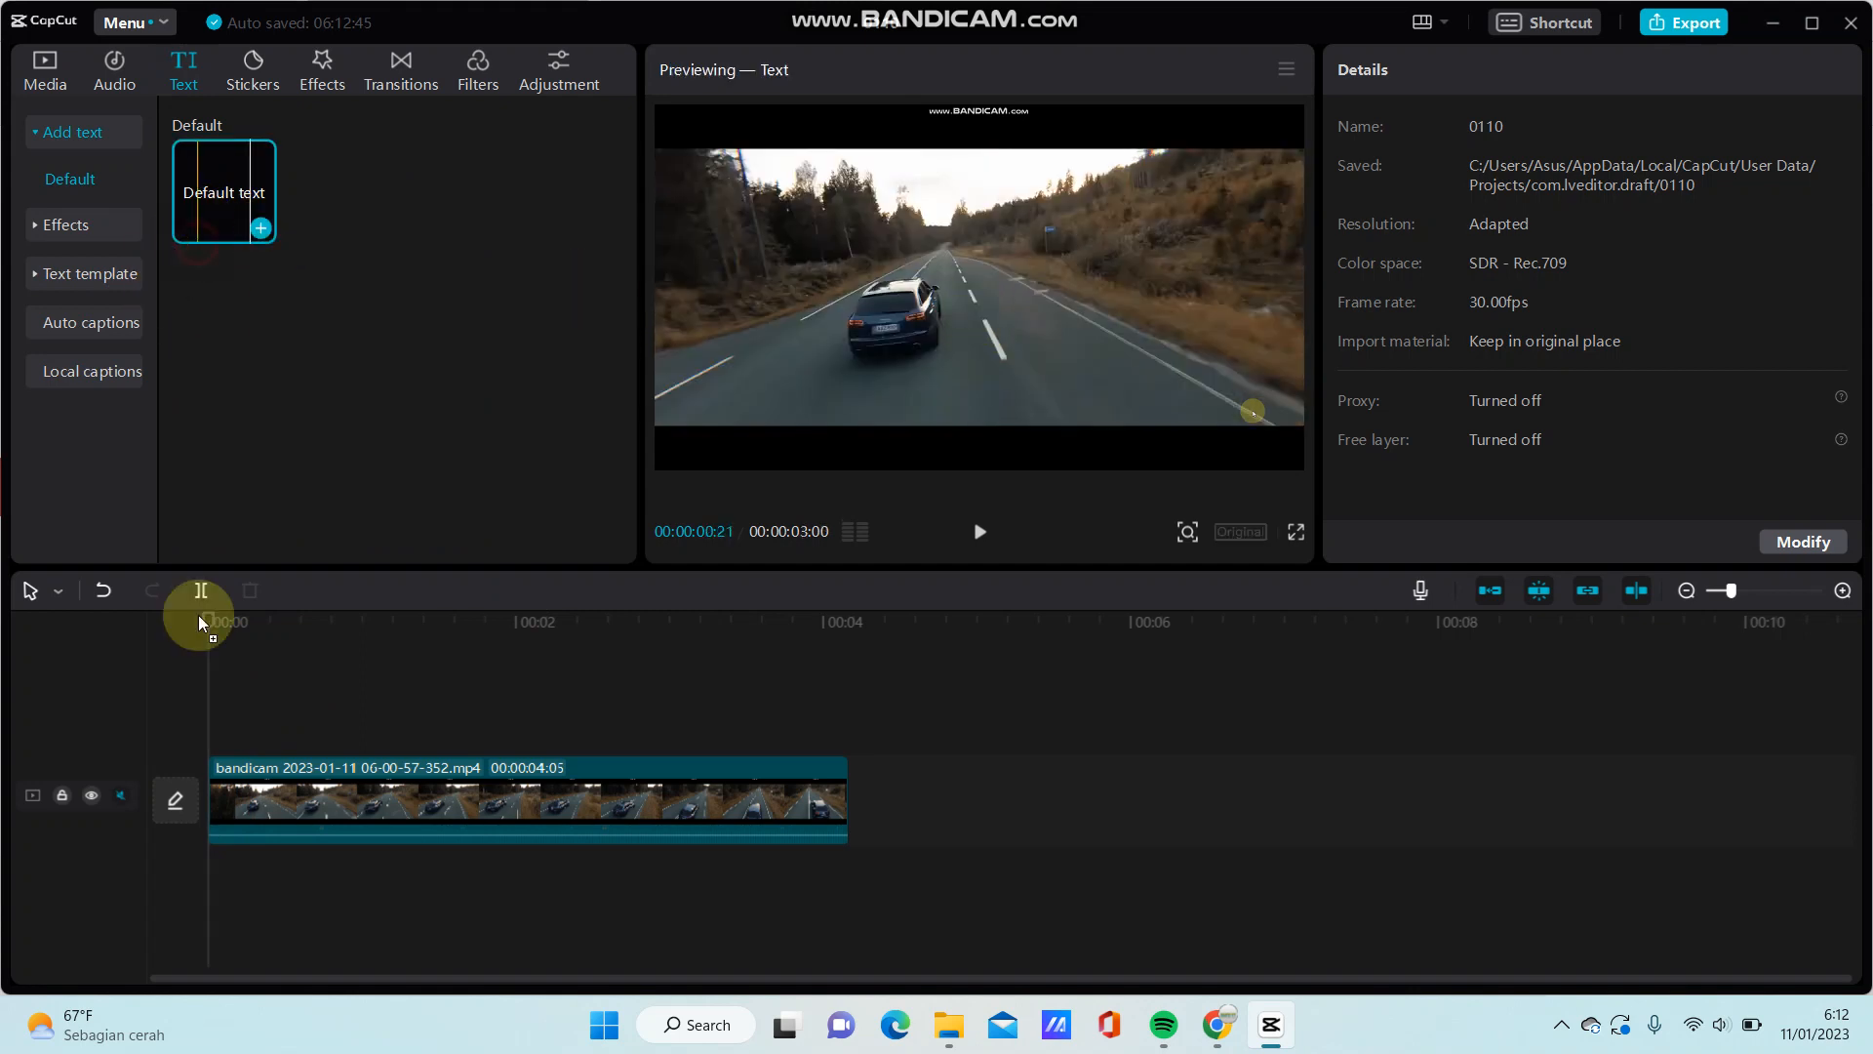
left_click(259, 226)
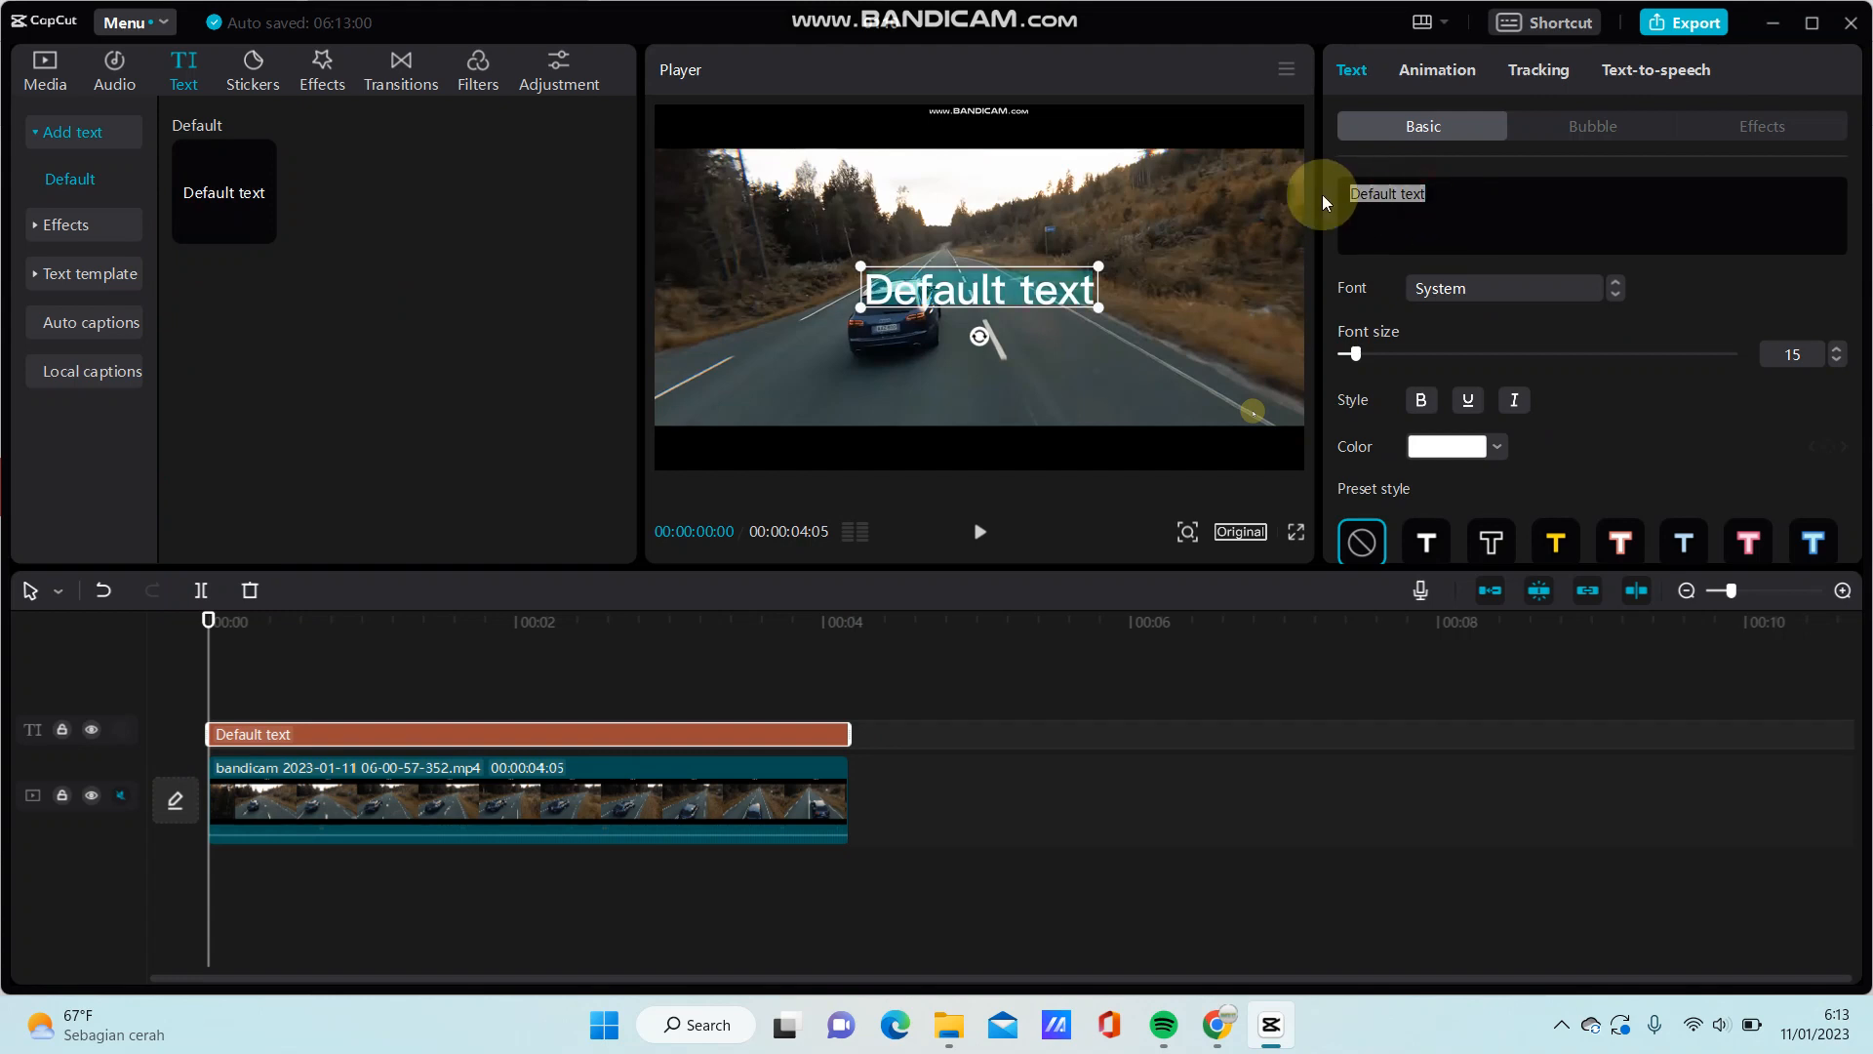
type("car")
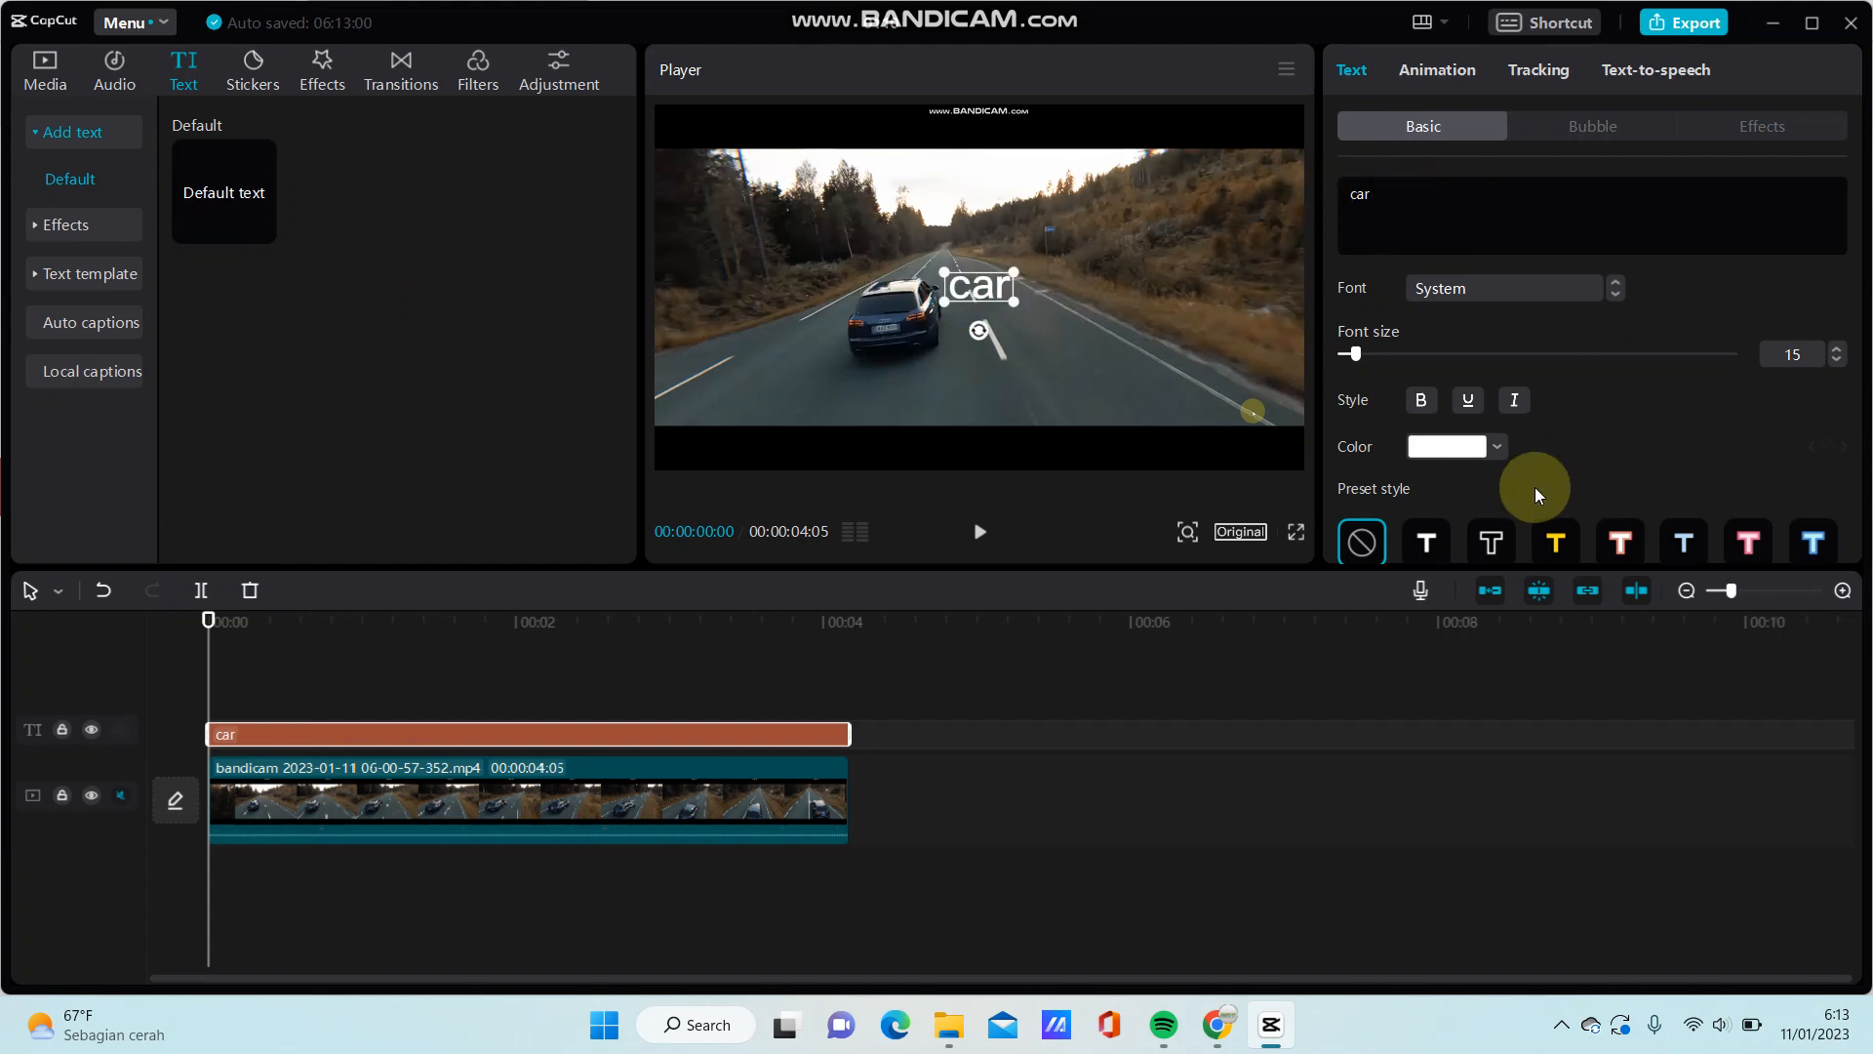
left_click(1557, 540)
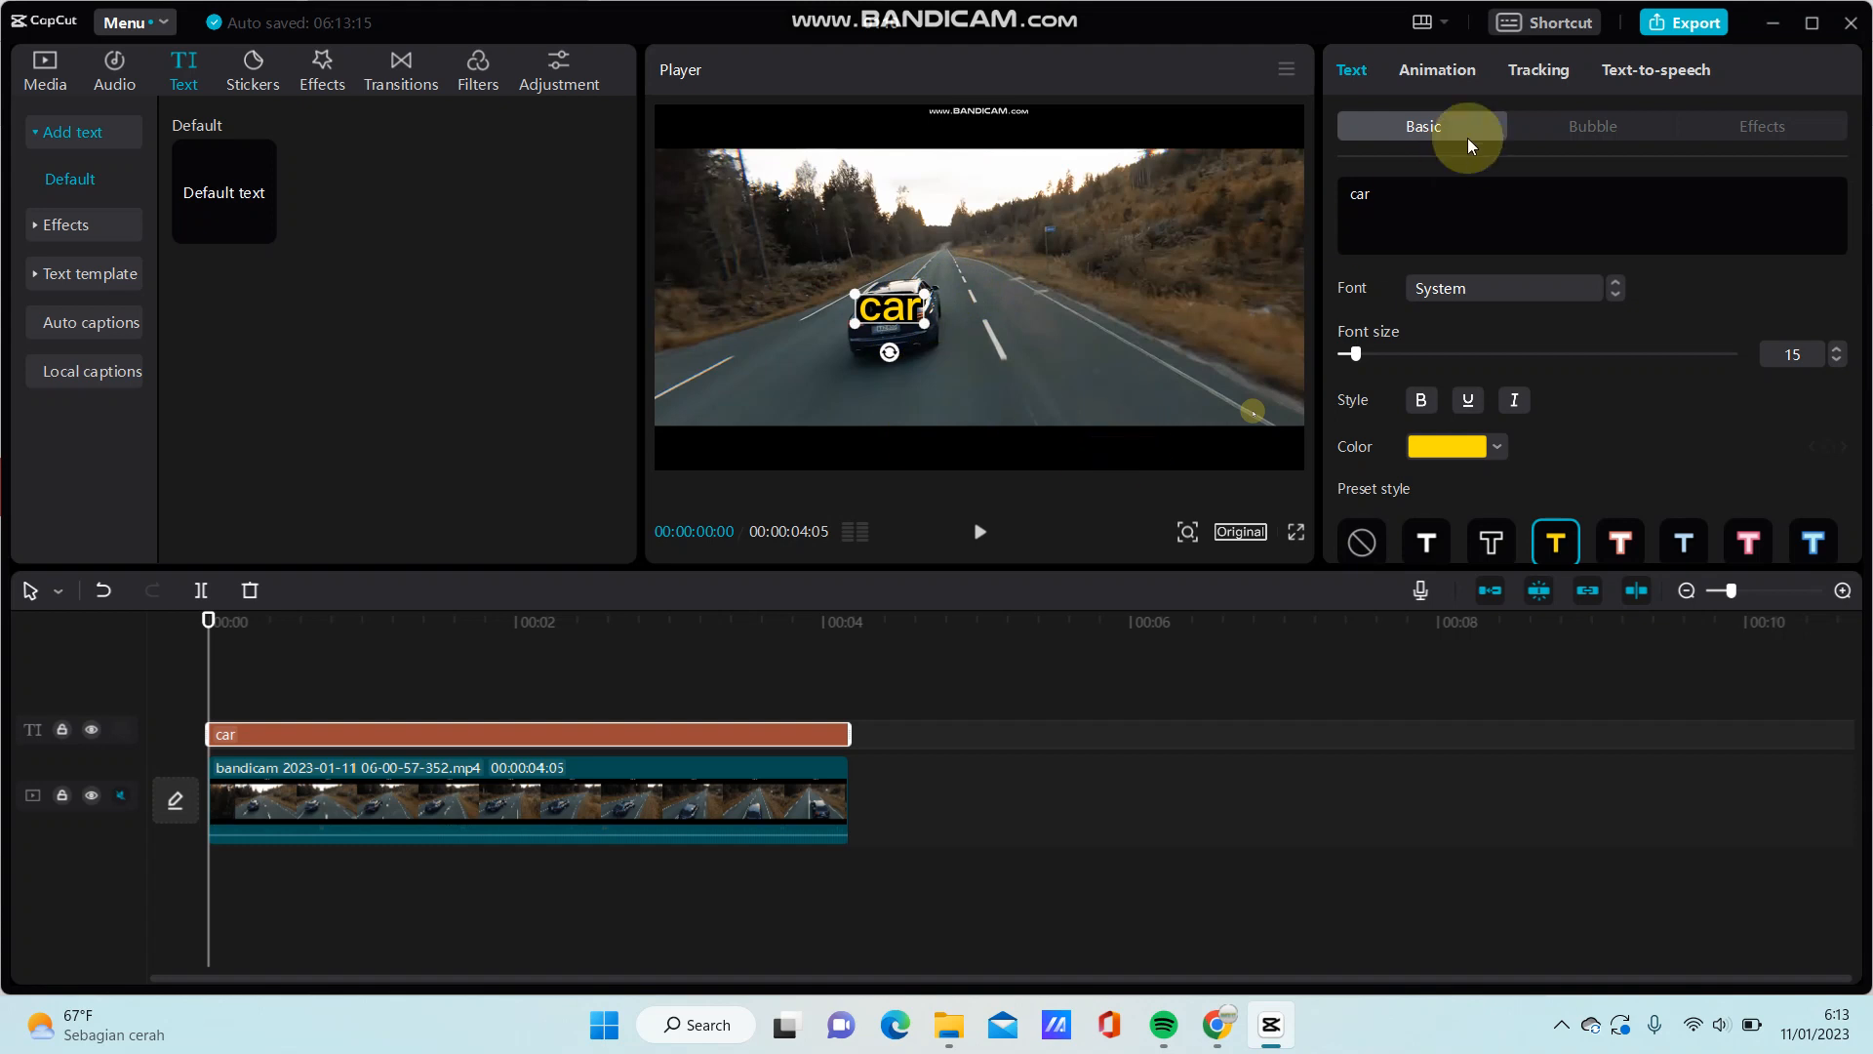
Enable Motion tracking on the car text, fit the tracking box around the car and start tracking
left_click(1538, 70)
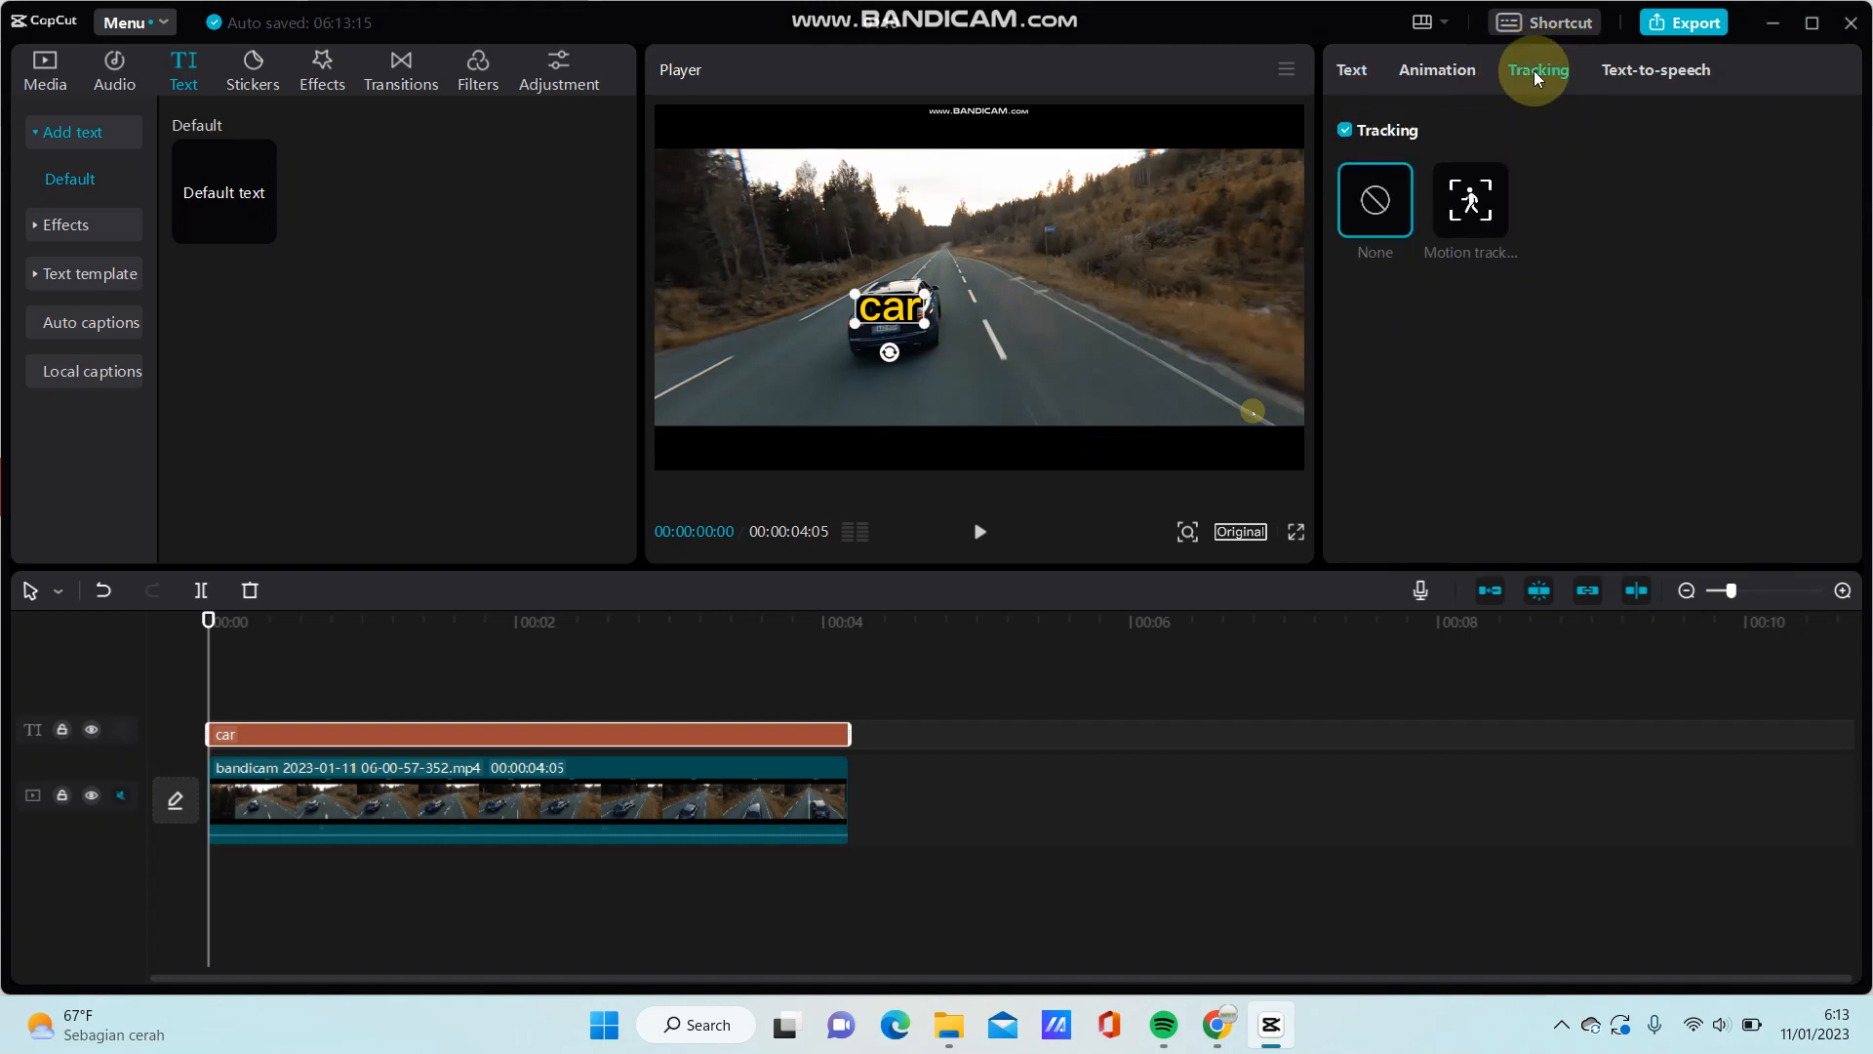
left_click(1470, 199)
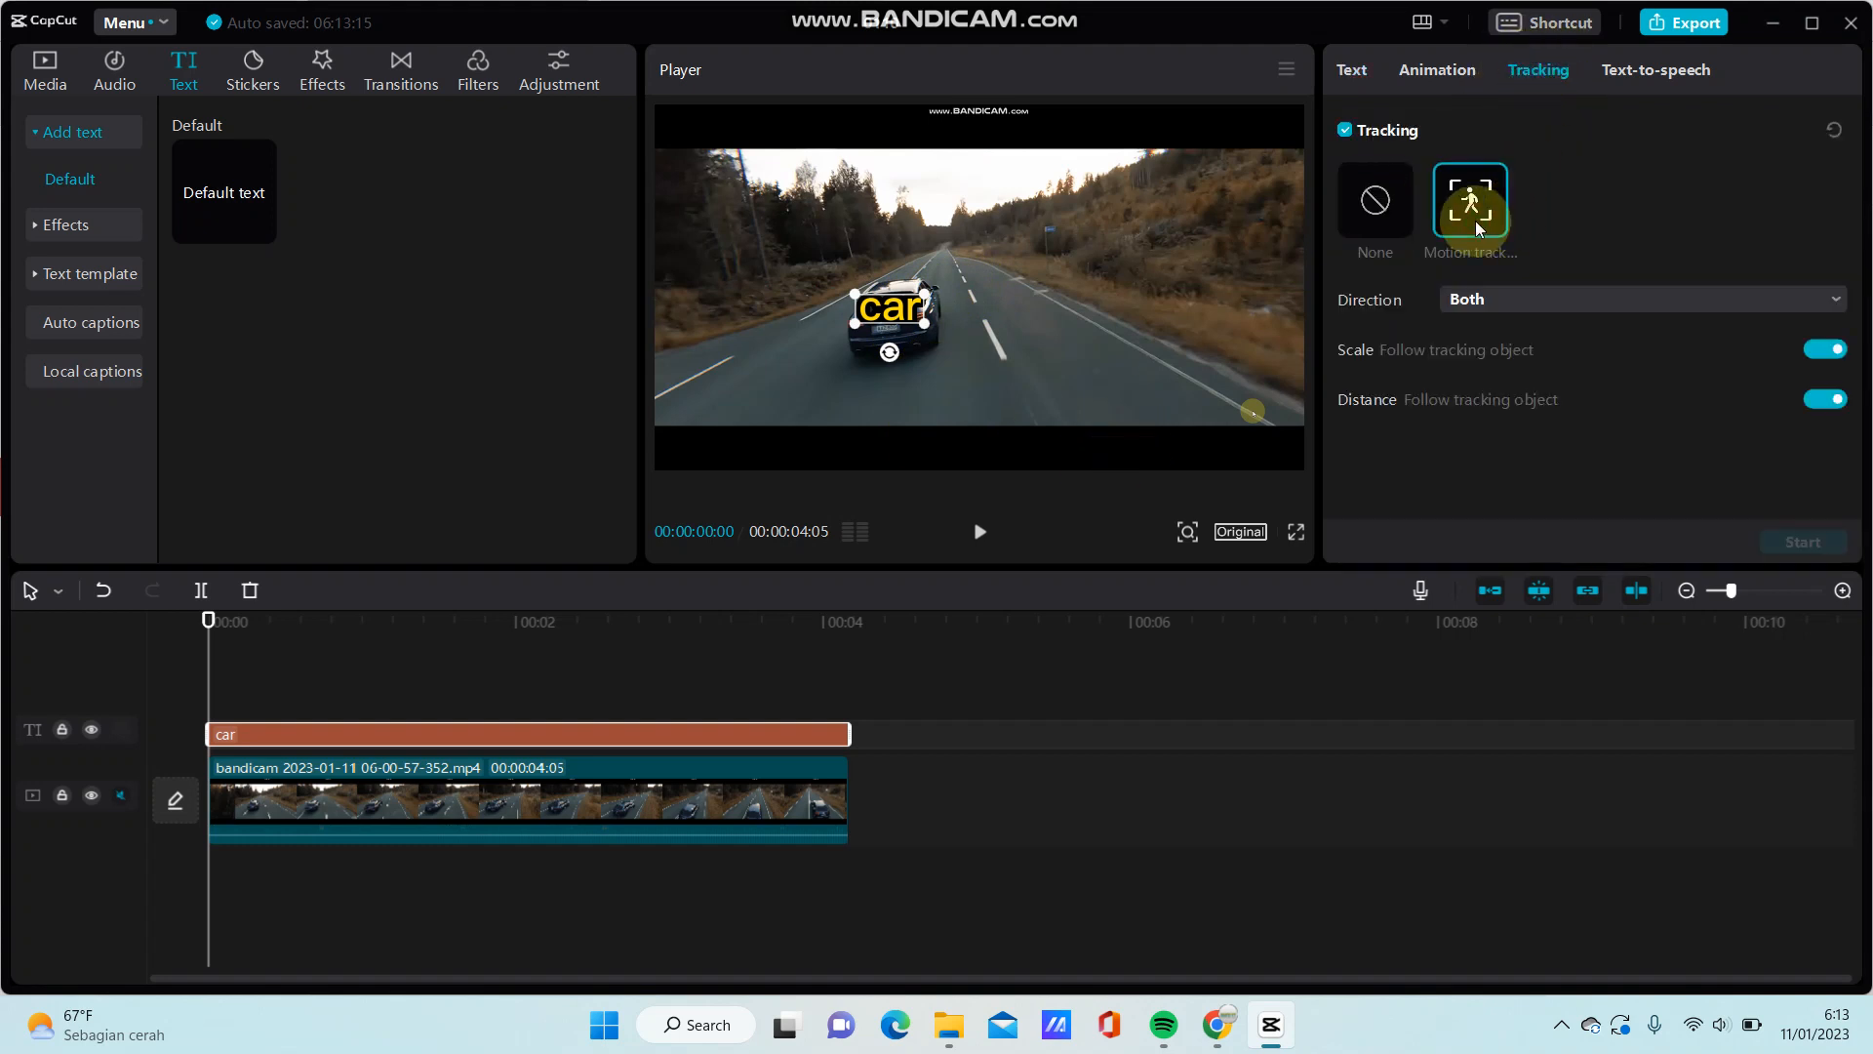
left_click(1467, 201)
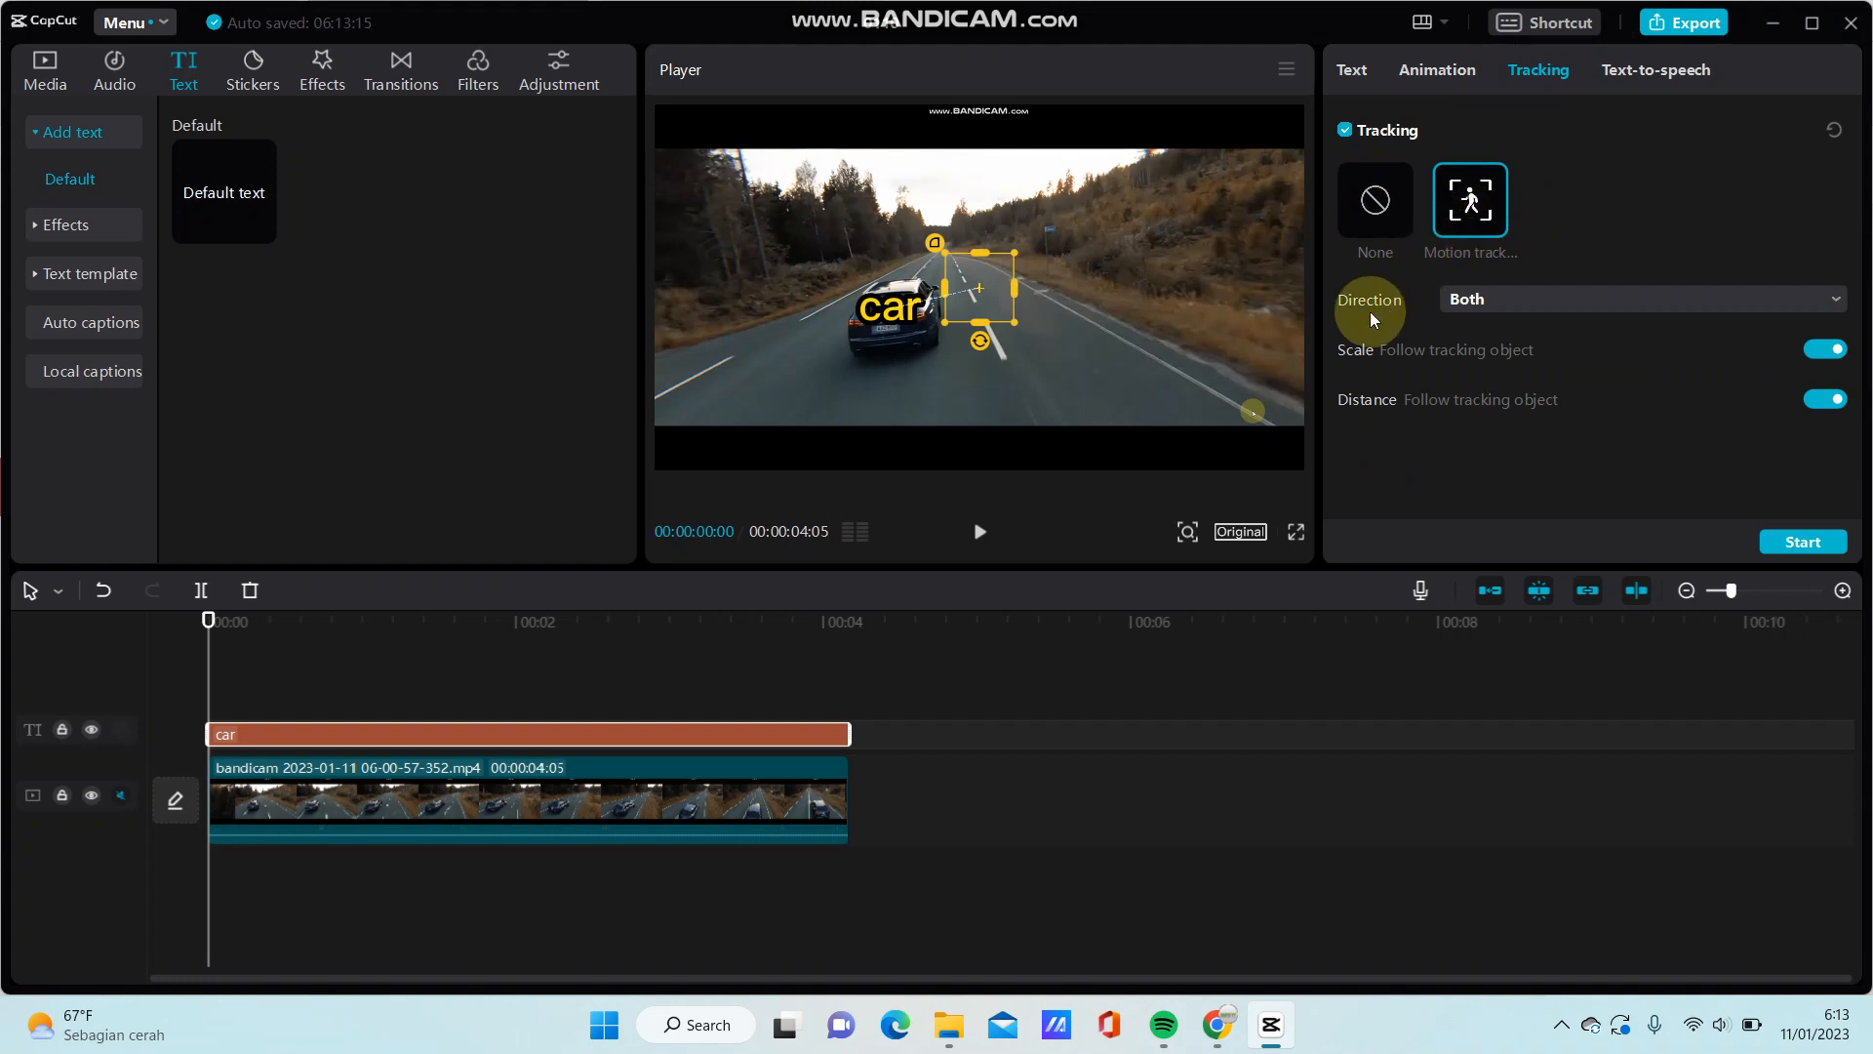
mouse_move(1407, 343)
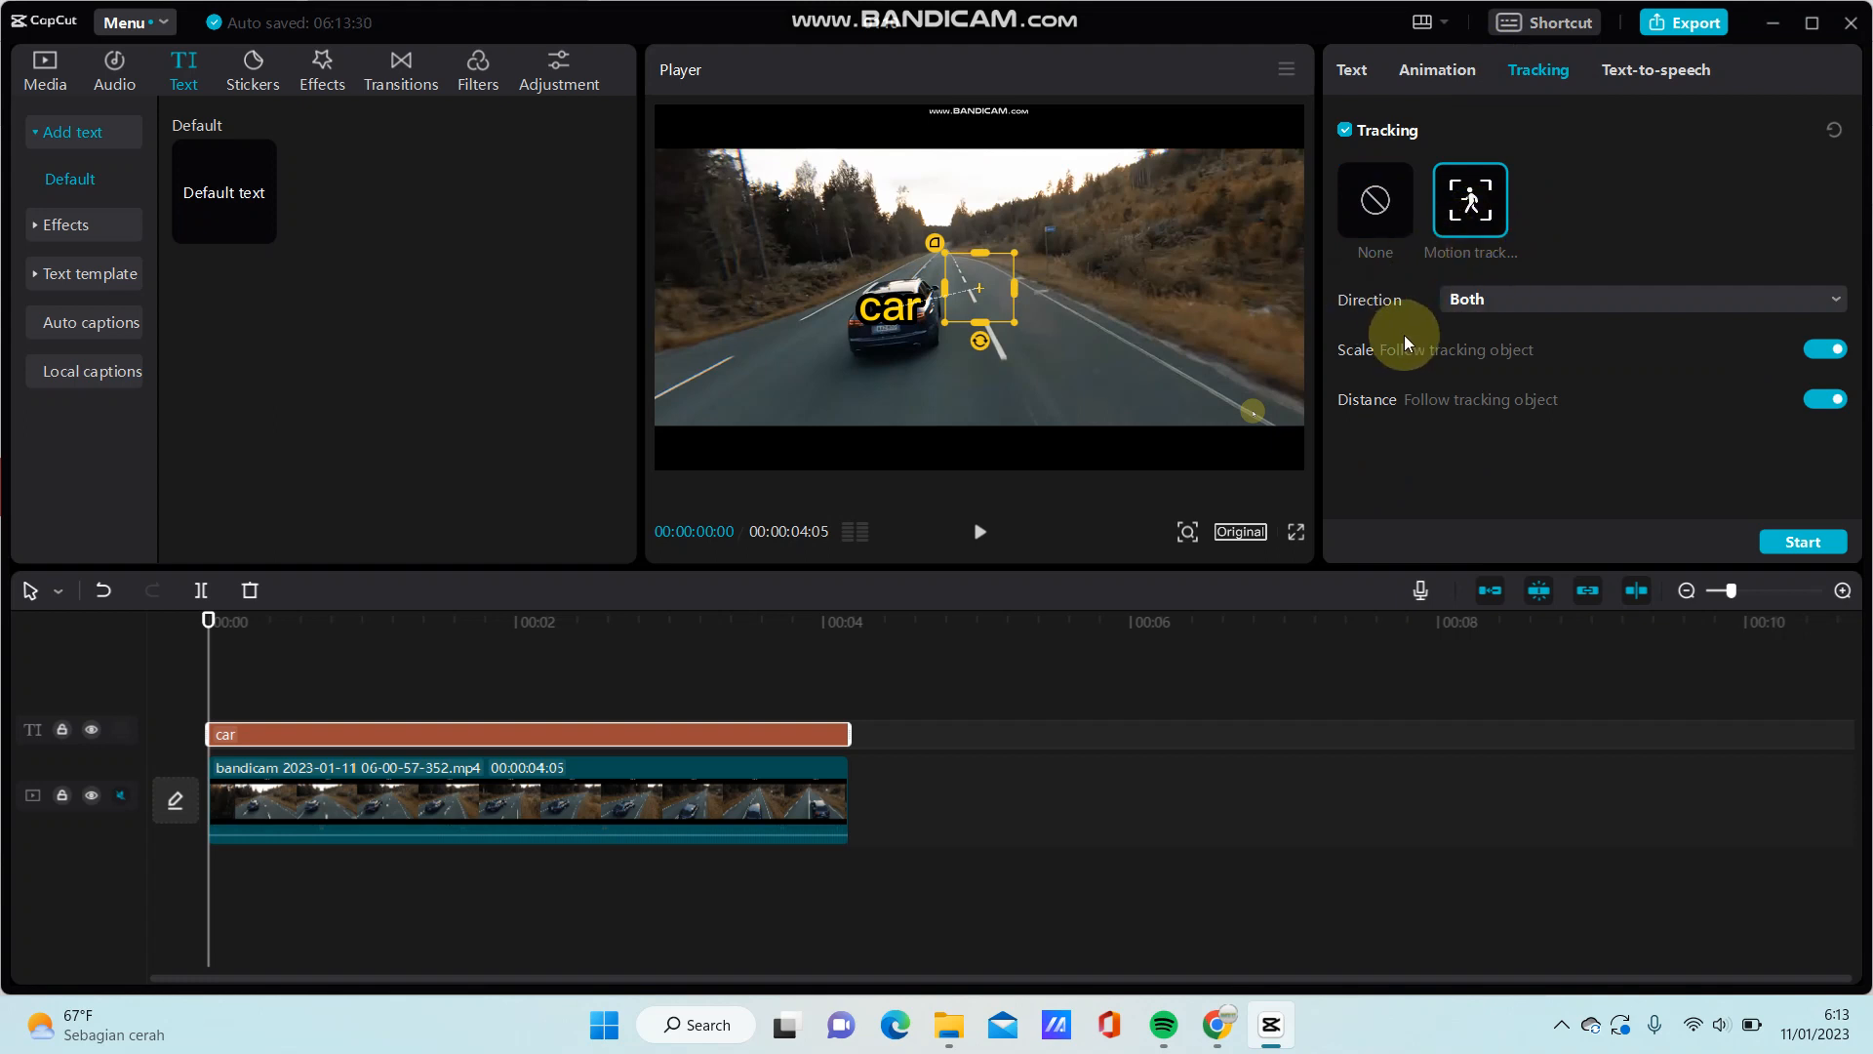
mouse_move(1530, 455)
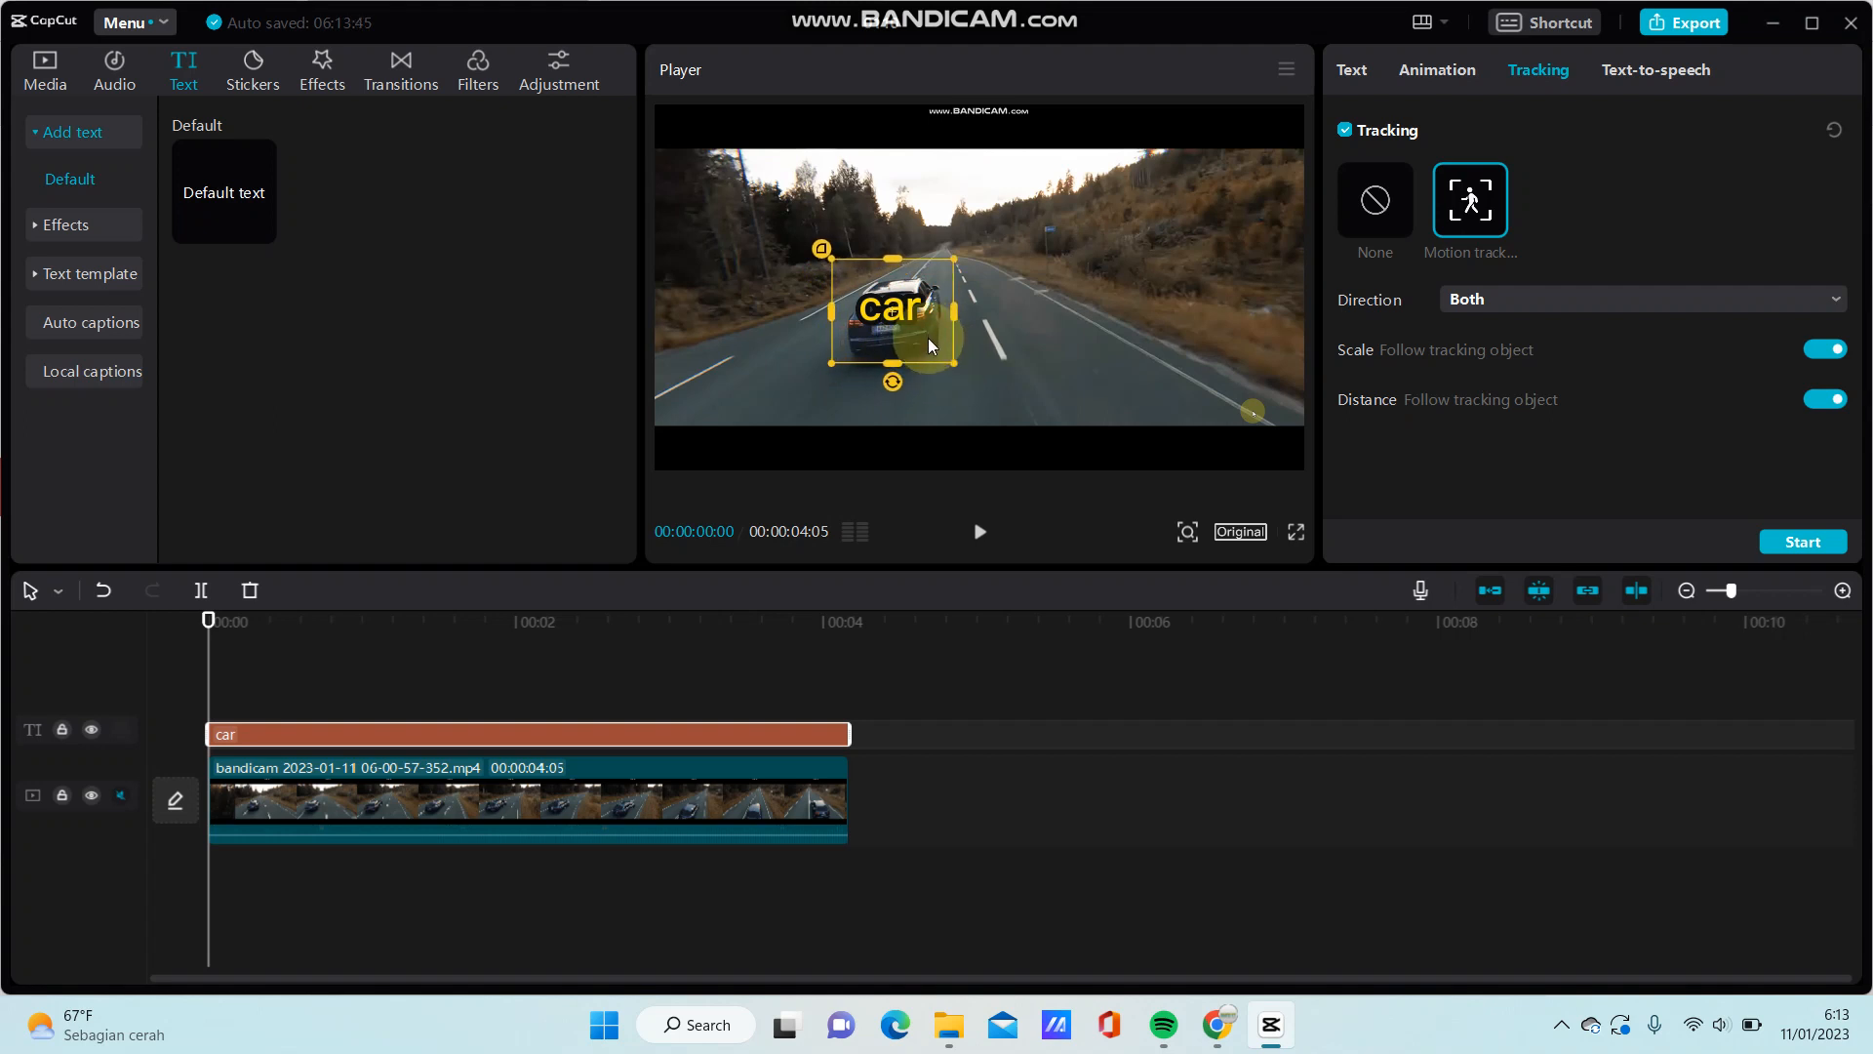
left_click(1801, 541)
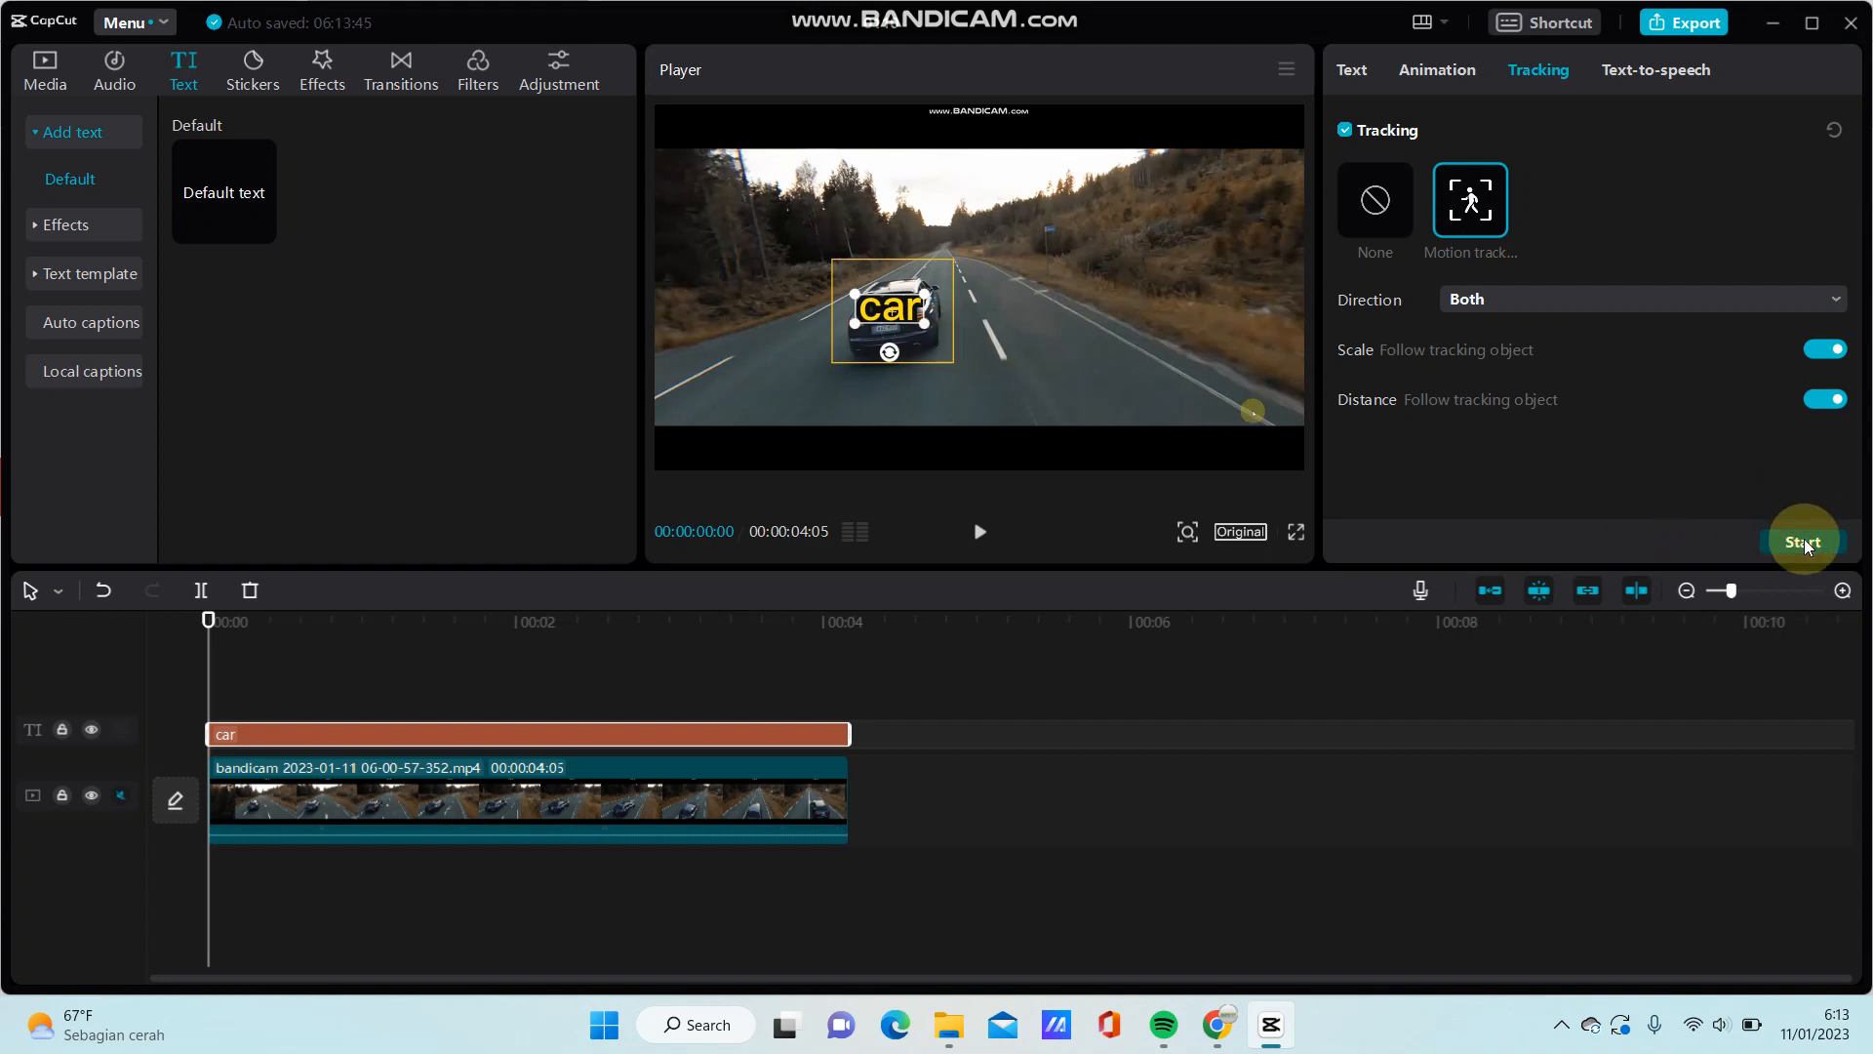
left_click(1801, 540)
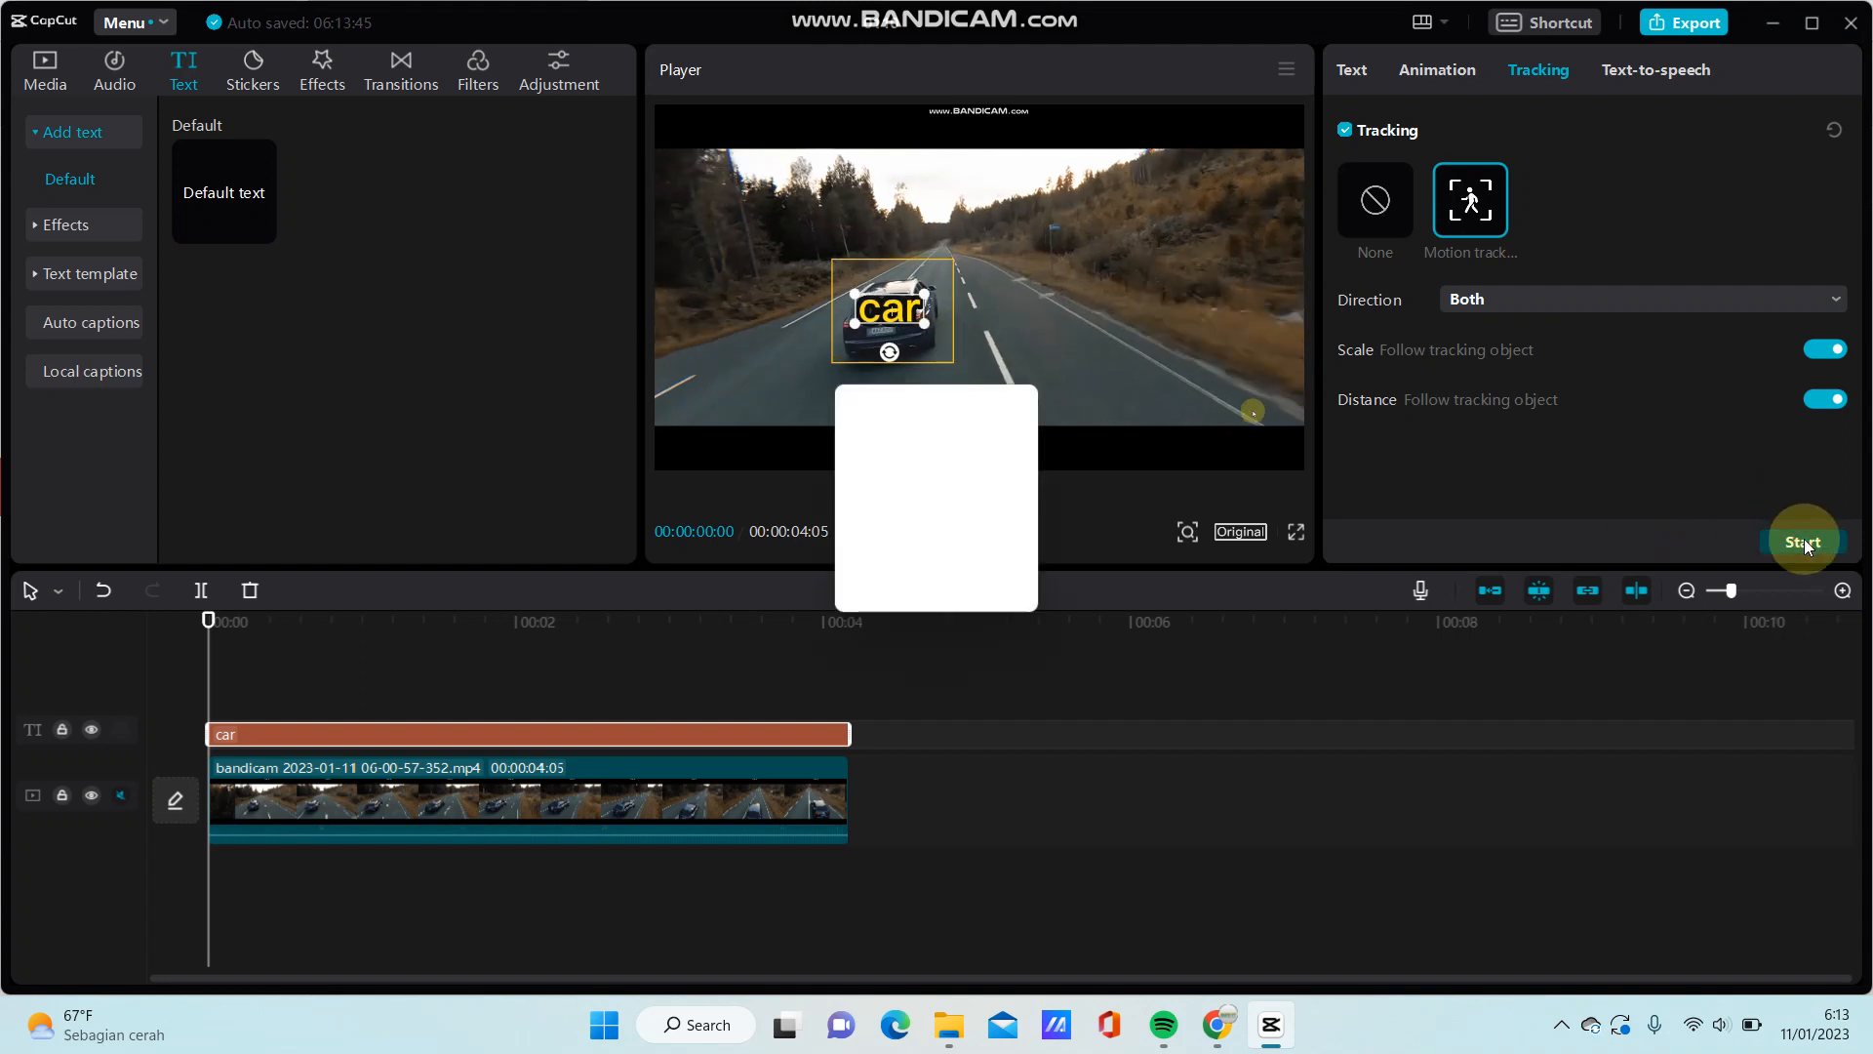
Let the tracking run until 'Tracking completed' appears so the text follows the car
left_click(1803, 540)
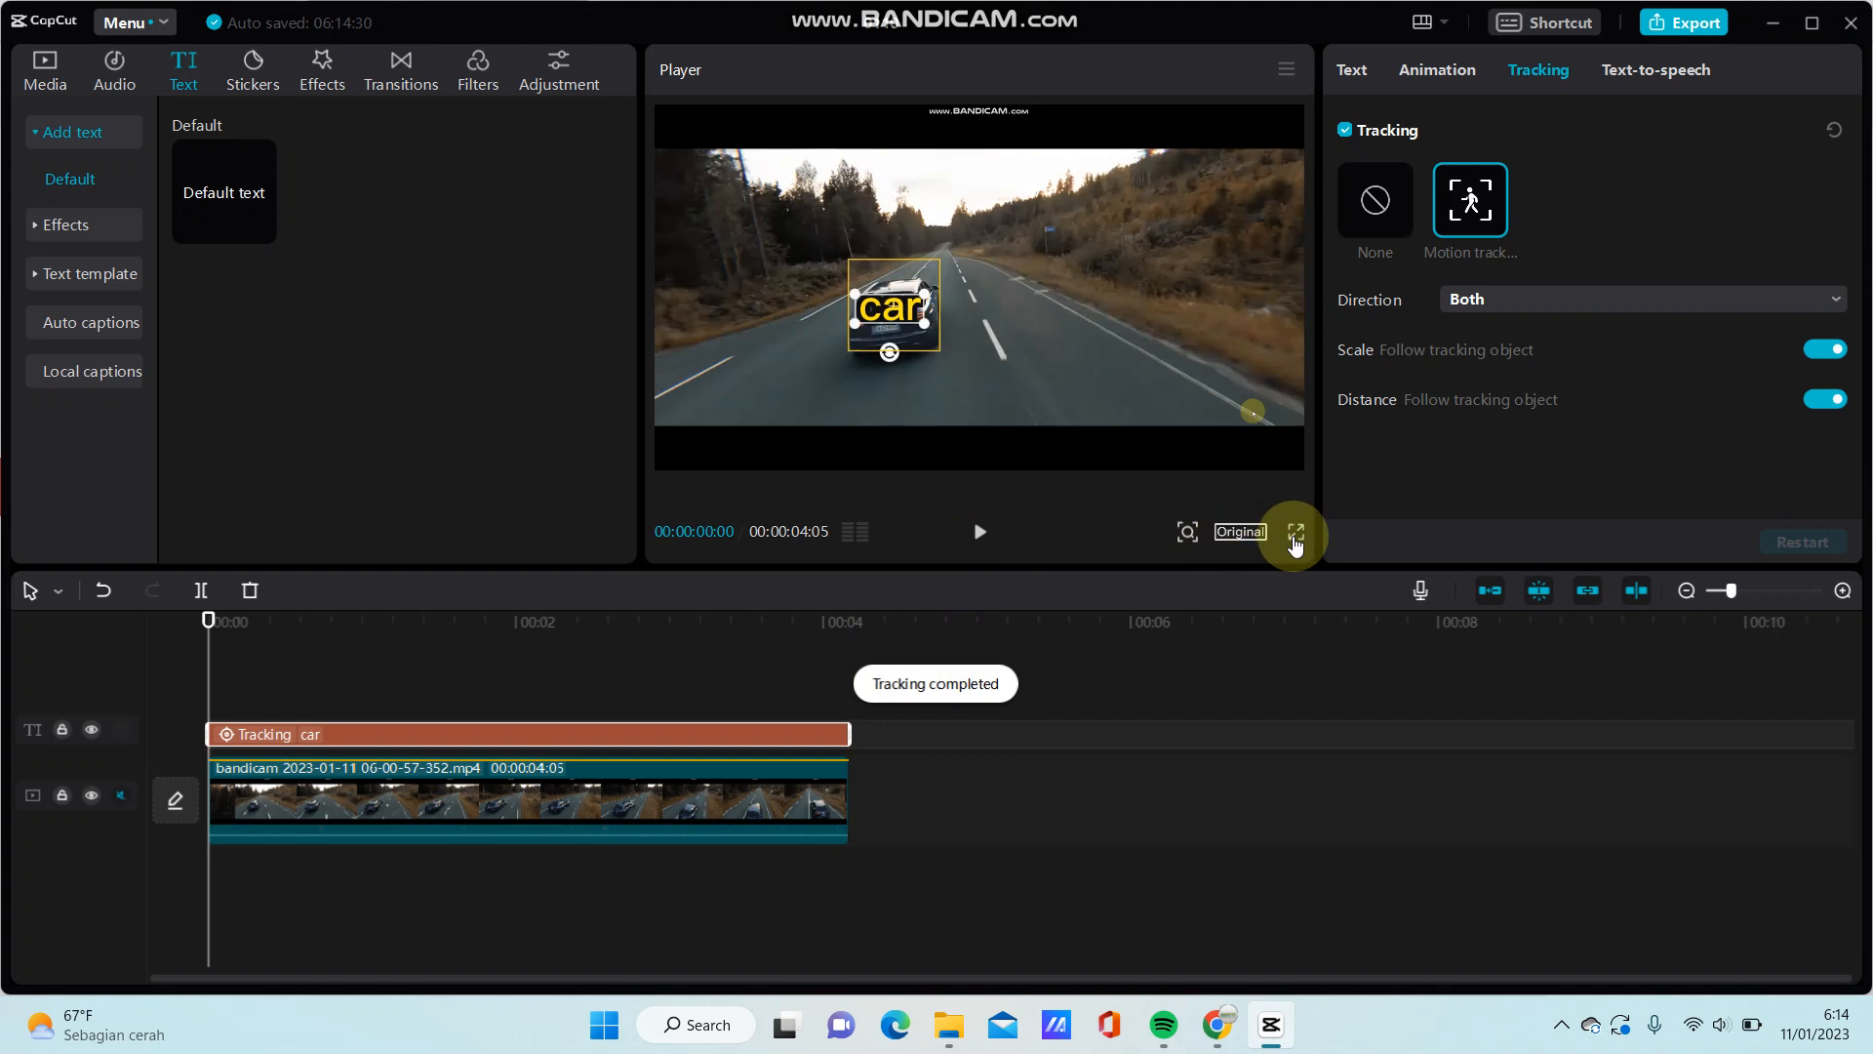
Play the finished clip fullscreen and replay it to check the yellow label stays on the car
left_click(1293, 531)
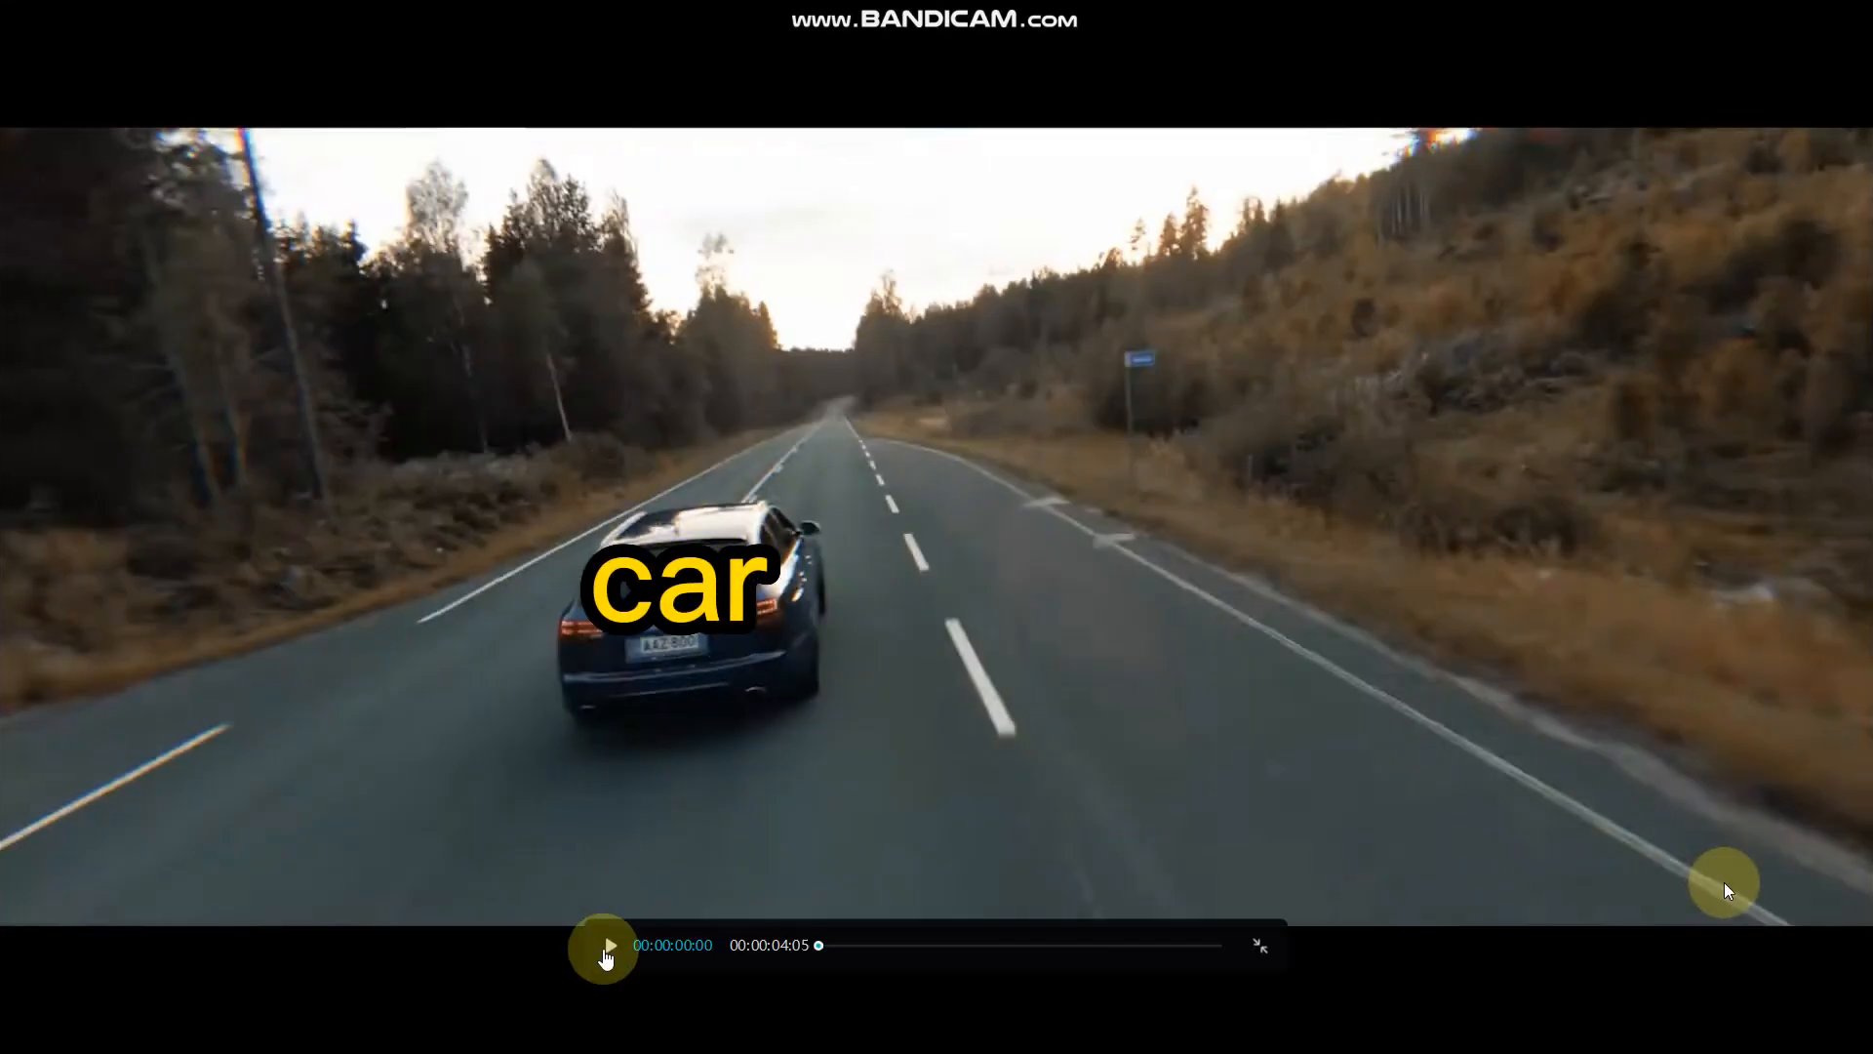
left_click(603, 945)
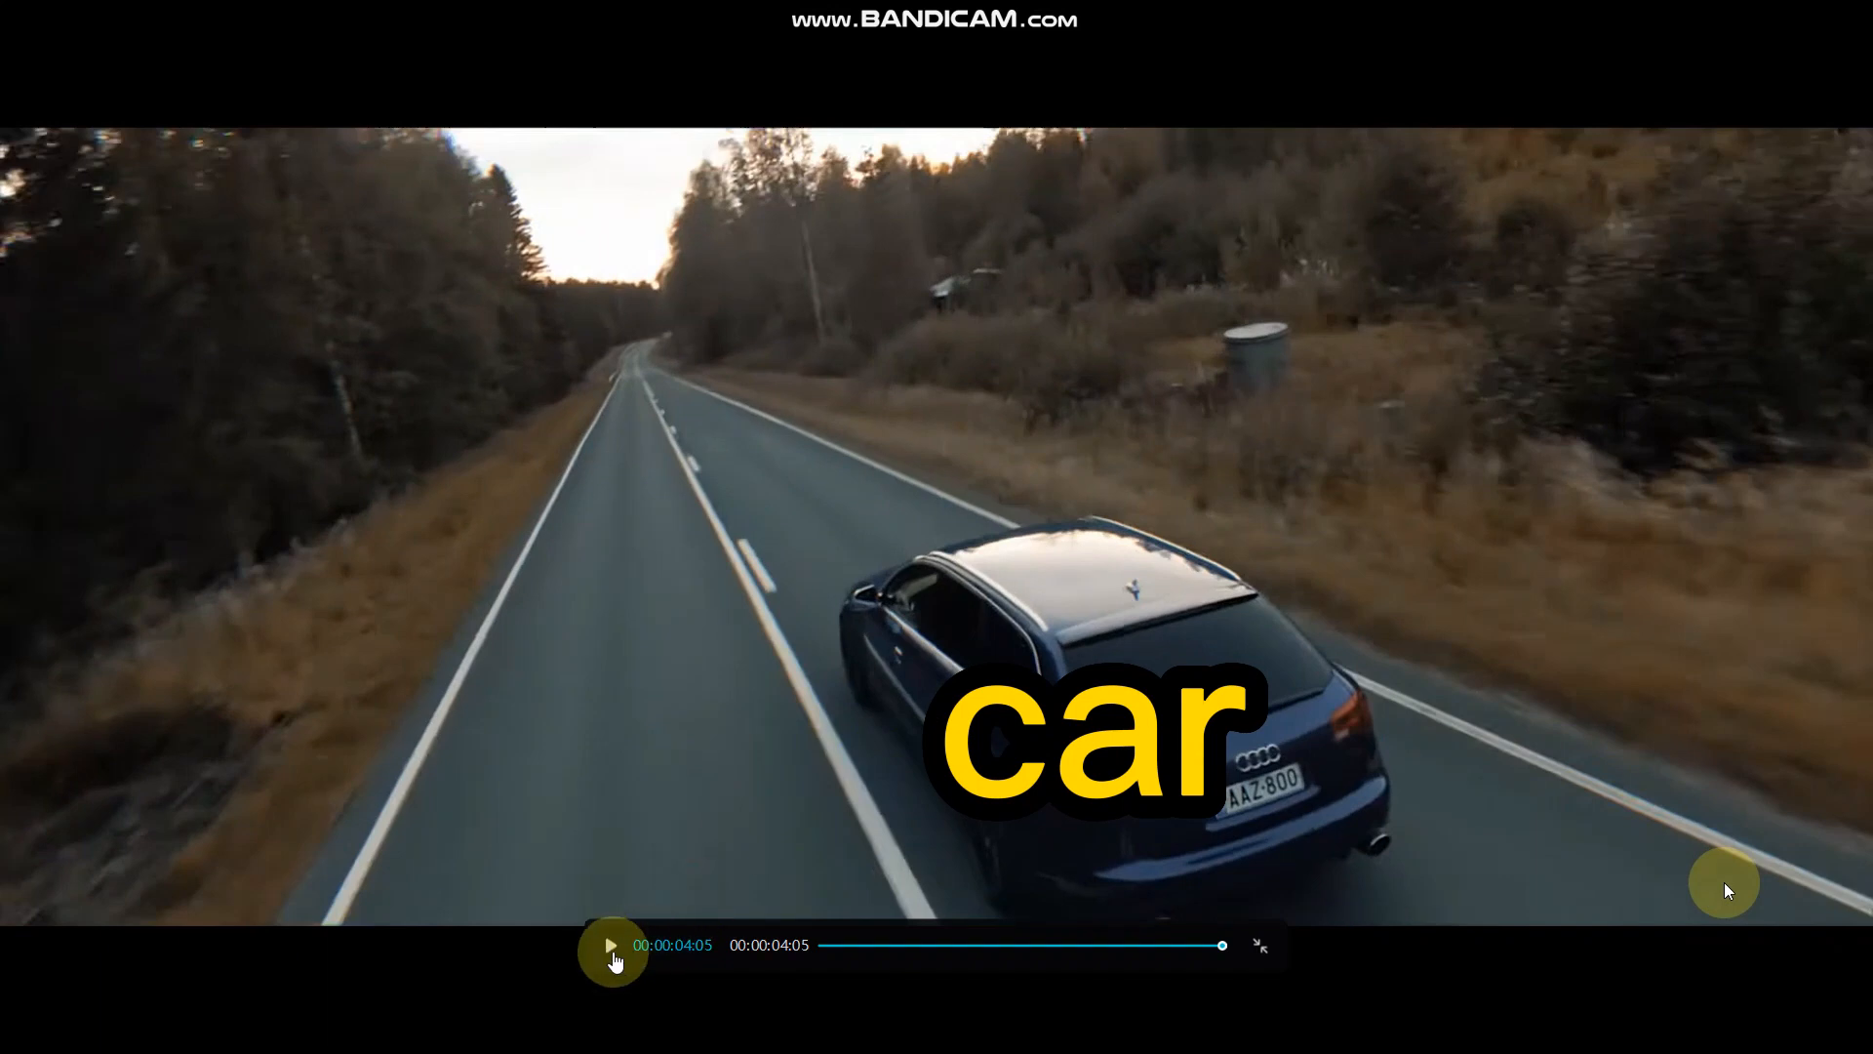
left_click(612, 950)
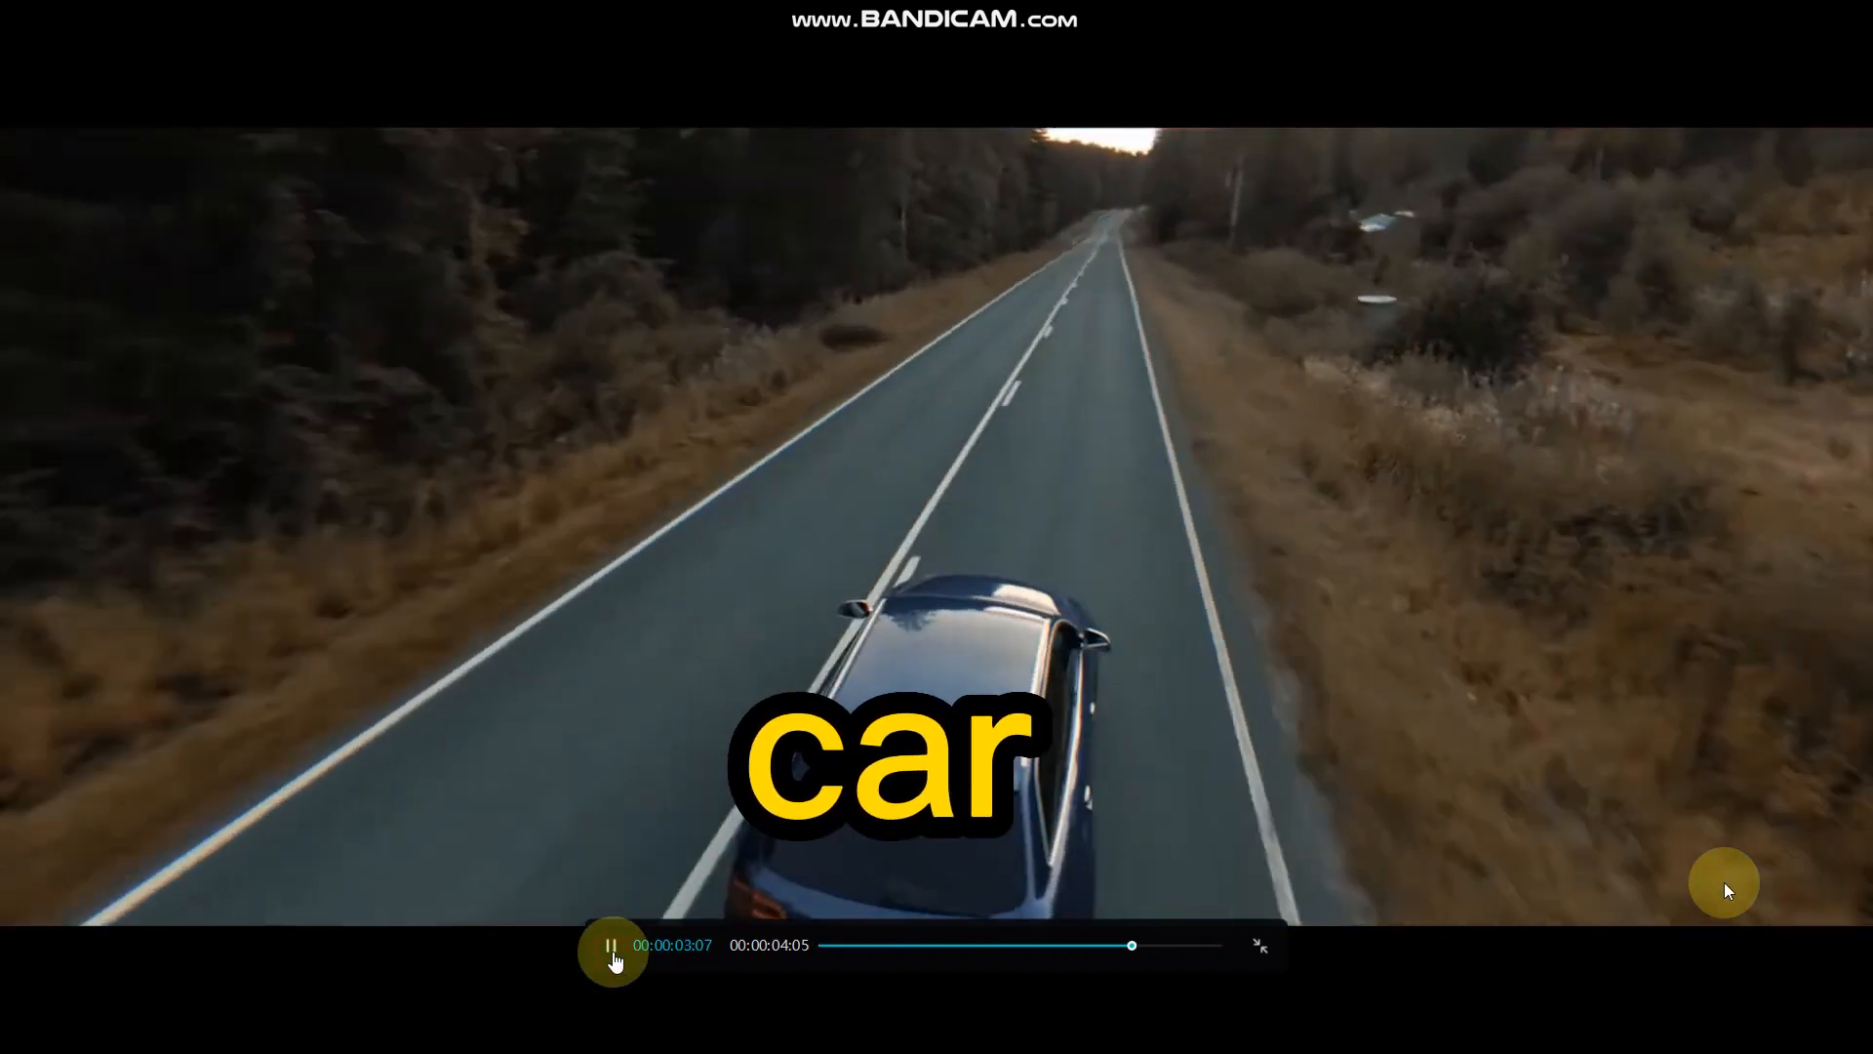
left_click(837, 945)
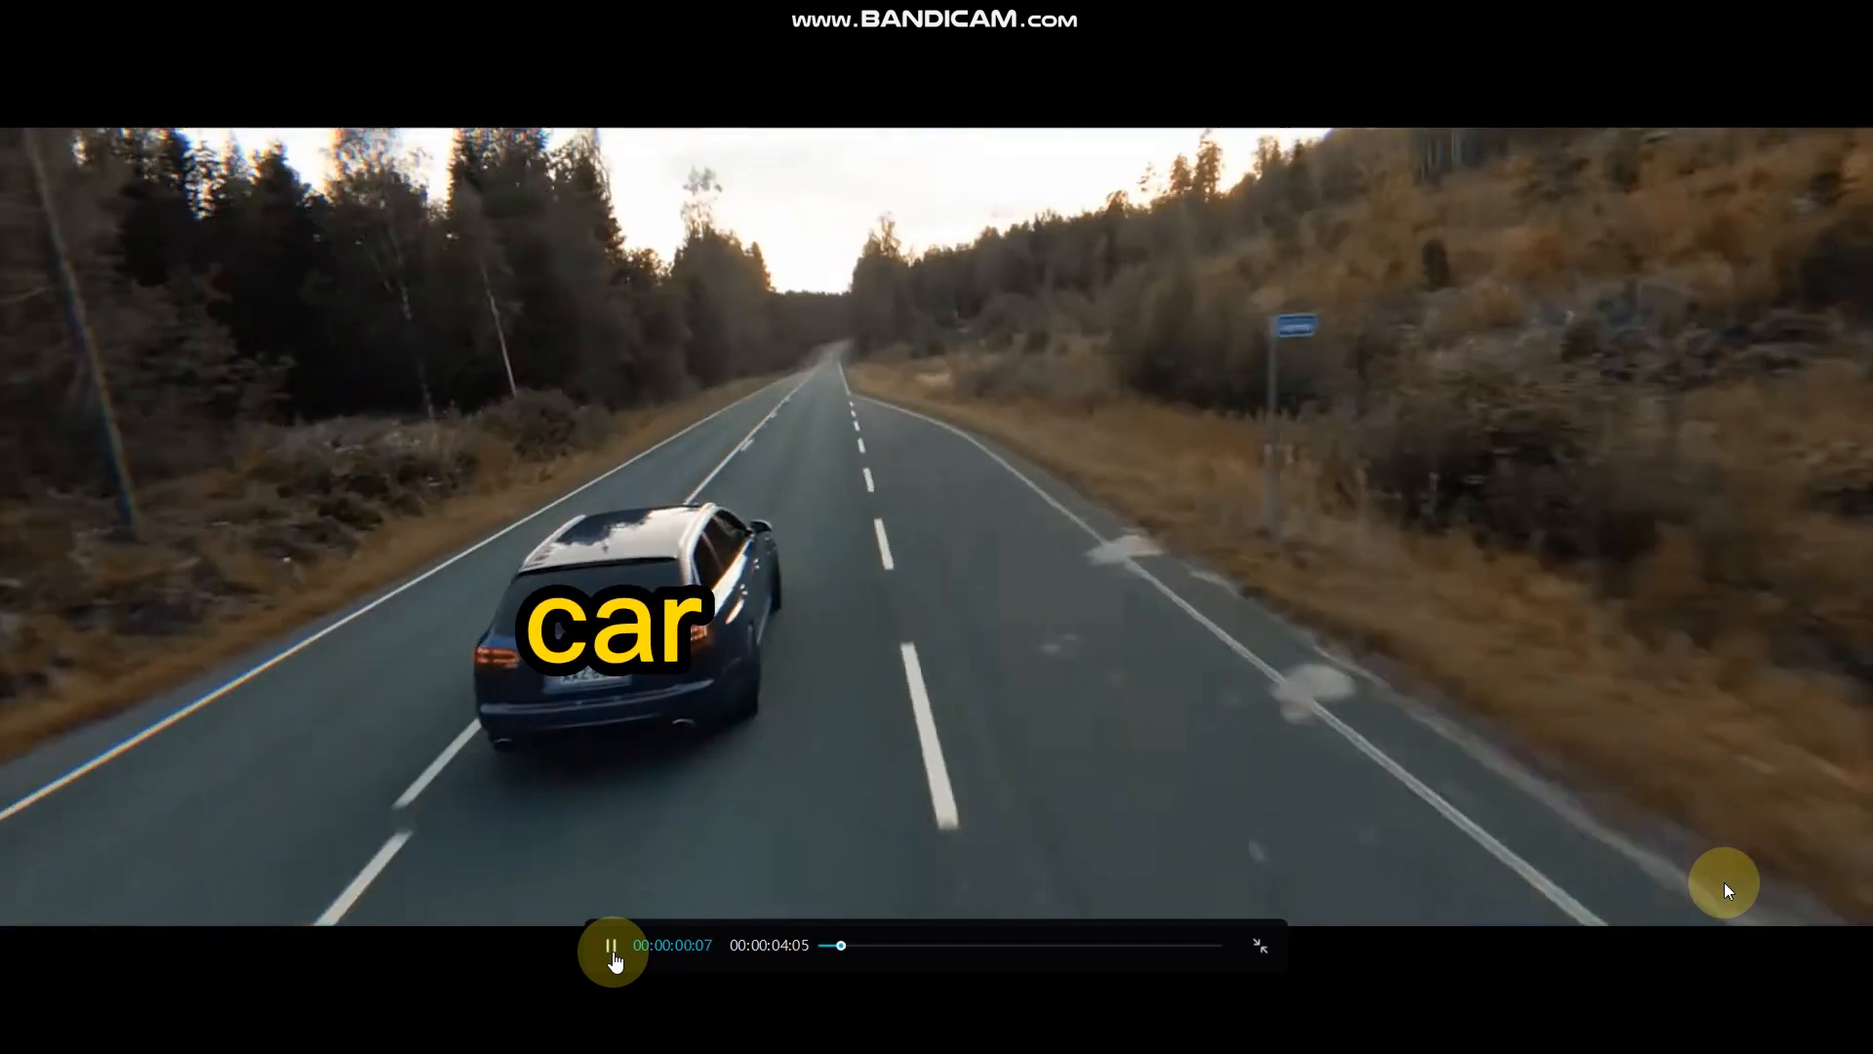